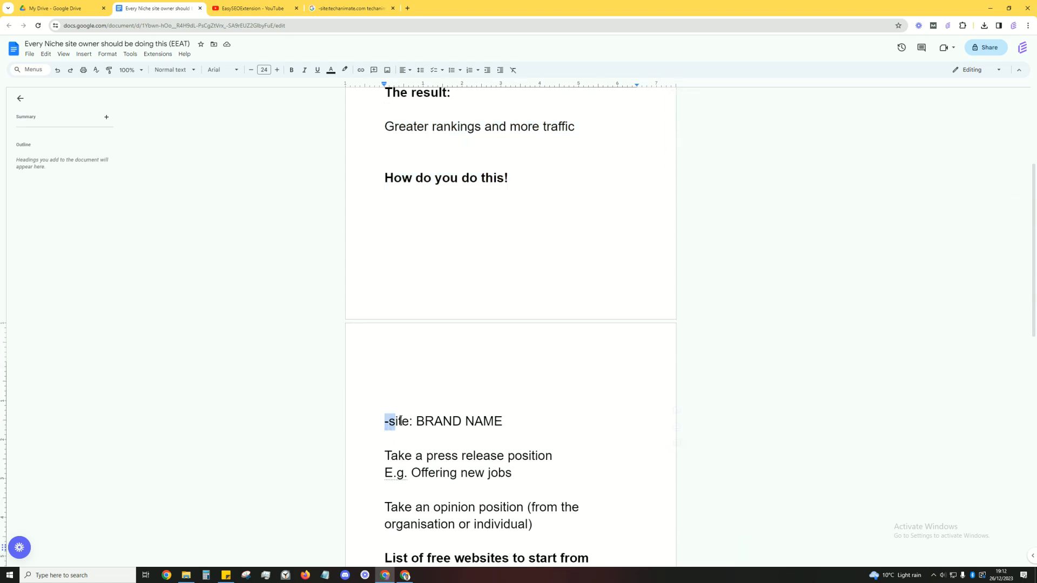
# Step: Review the '-site:techanimate.com techanimate' results listing off-site TechAnimate mentions
pyautogui.doubleClick(396, 421)
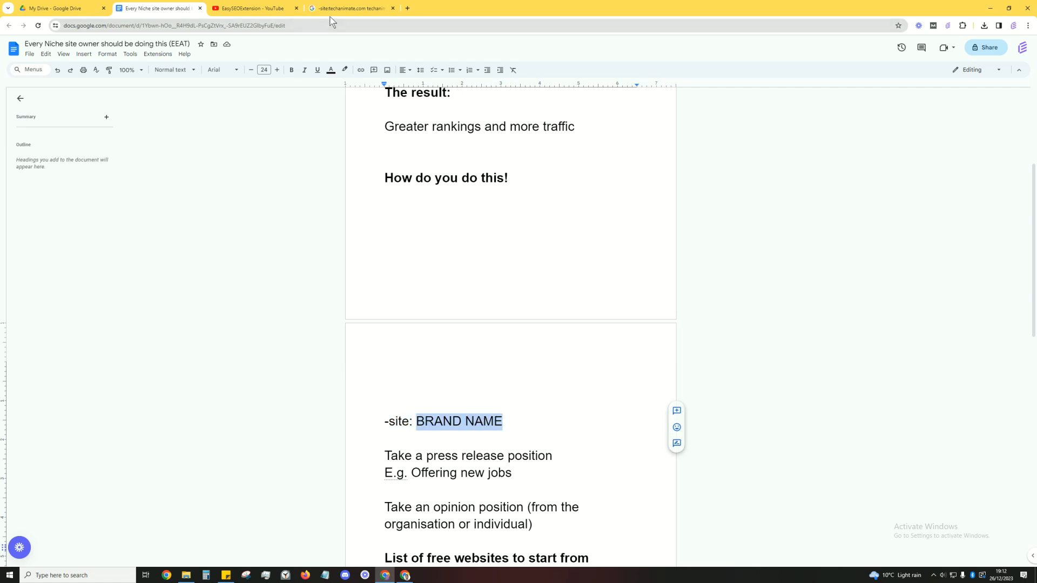
pyautogui.click(350, 8)
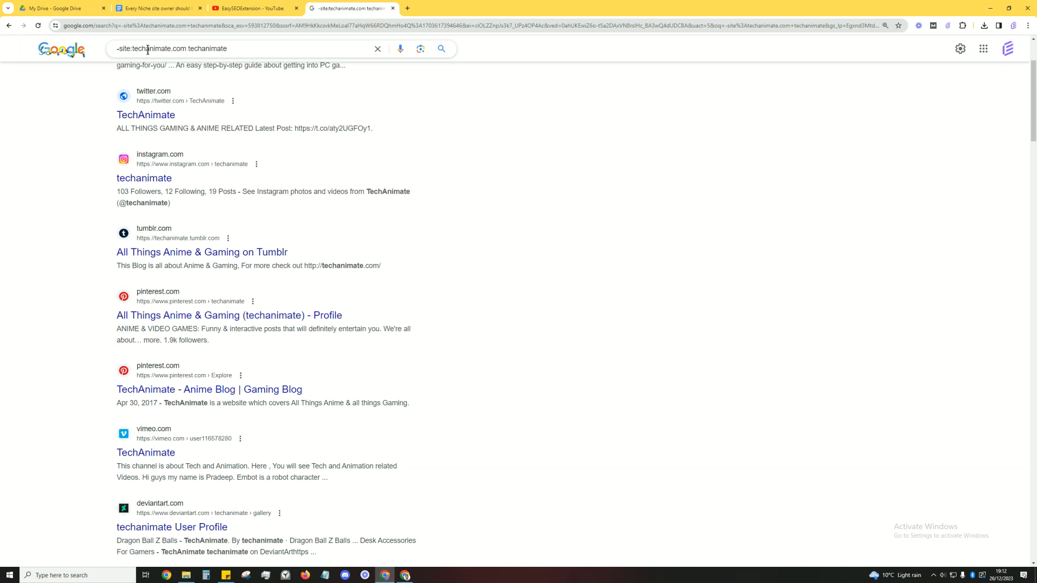
pyautogui.doubleClick(207, 49)
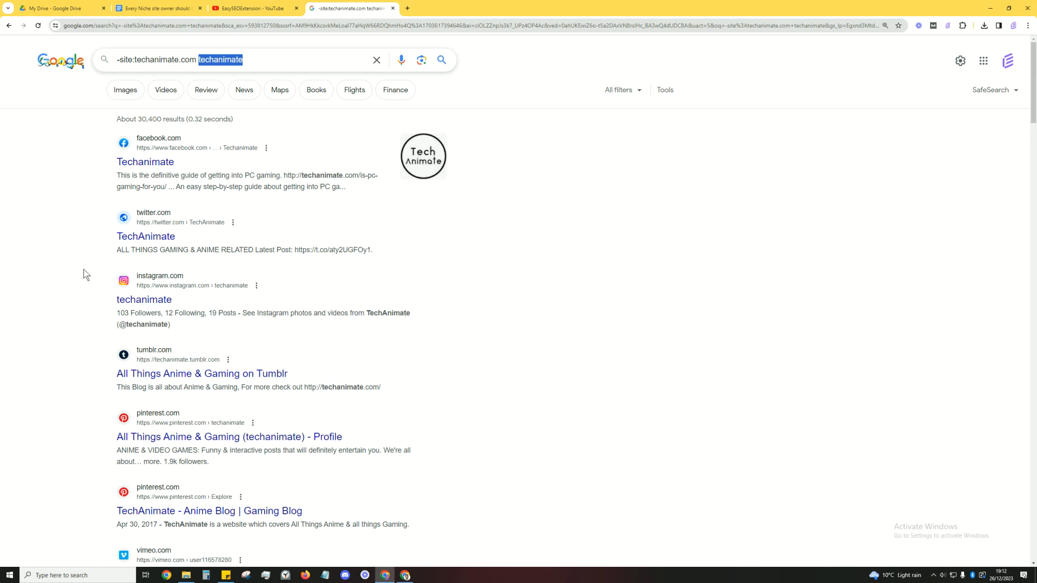
pyautogui.scroll(-3)
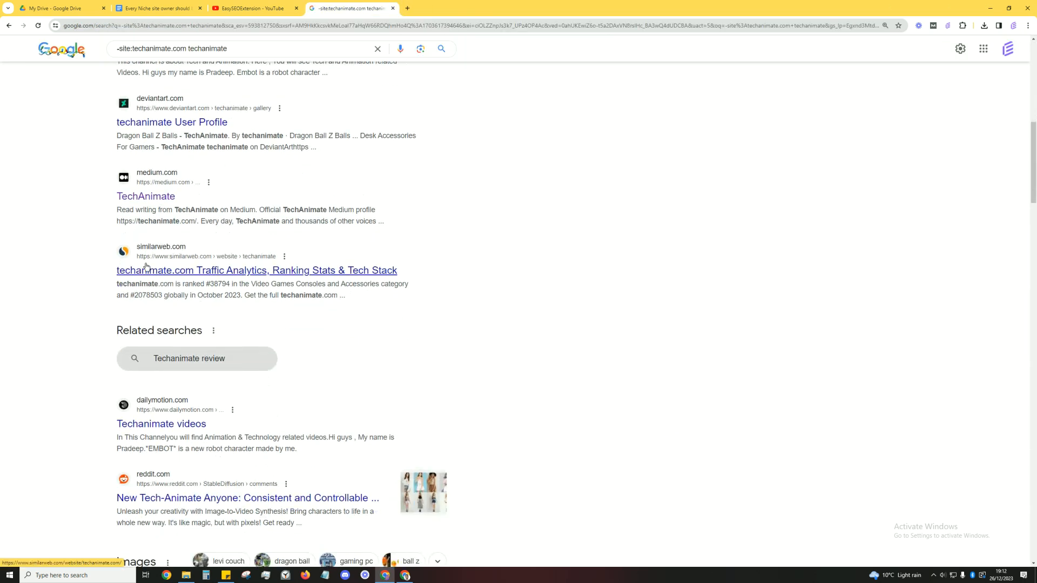
pyautogui.scroll(-3)
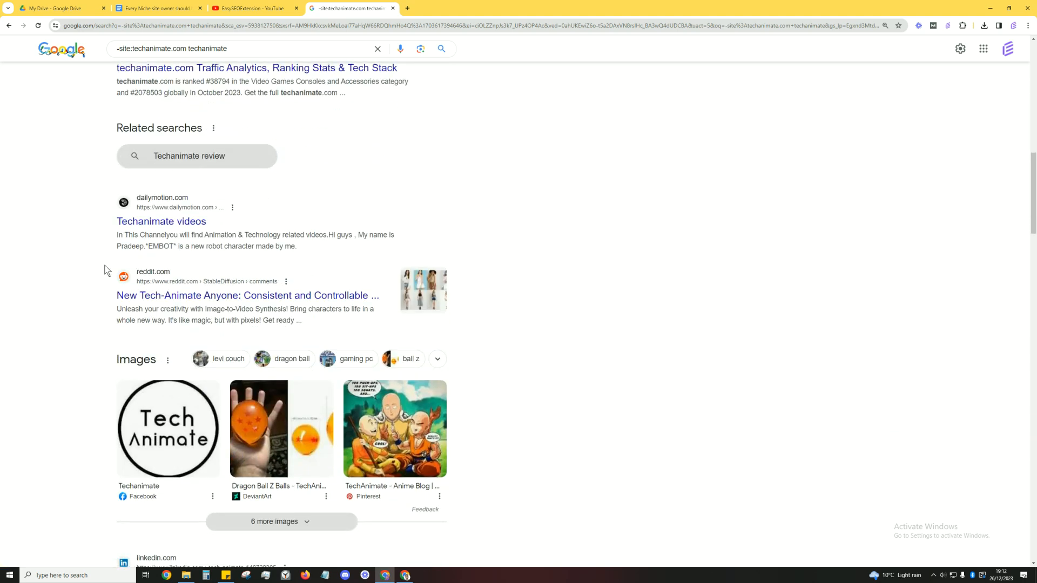
pyautogui.scroll(-3)
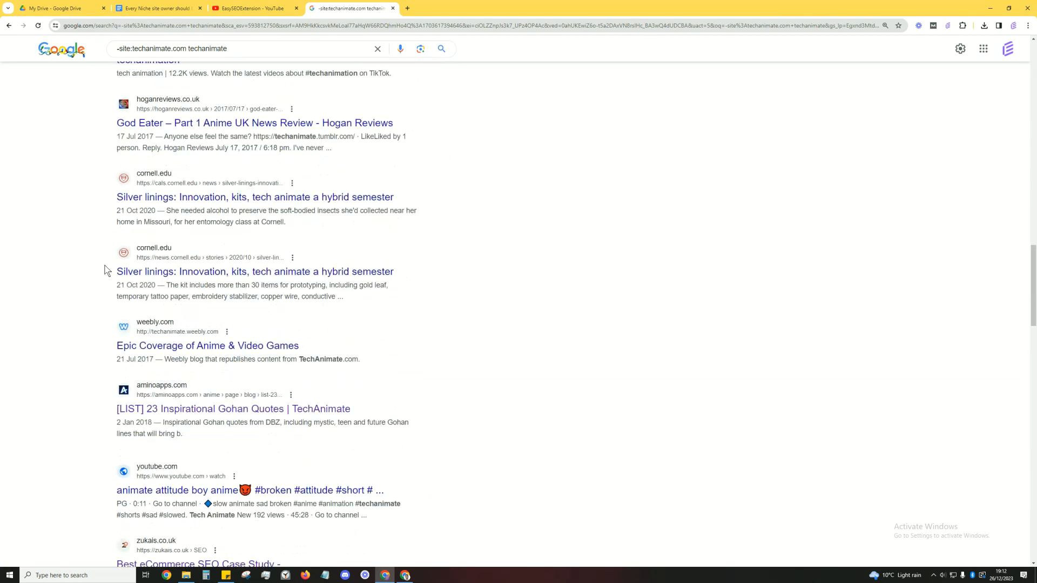
pyautogui.scroll(-3)
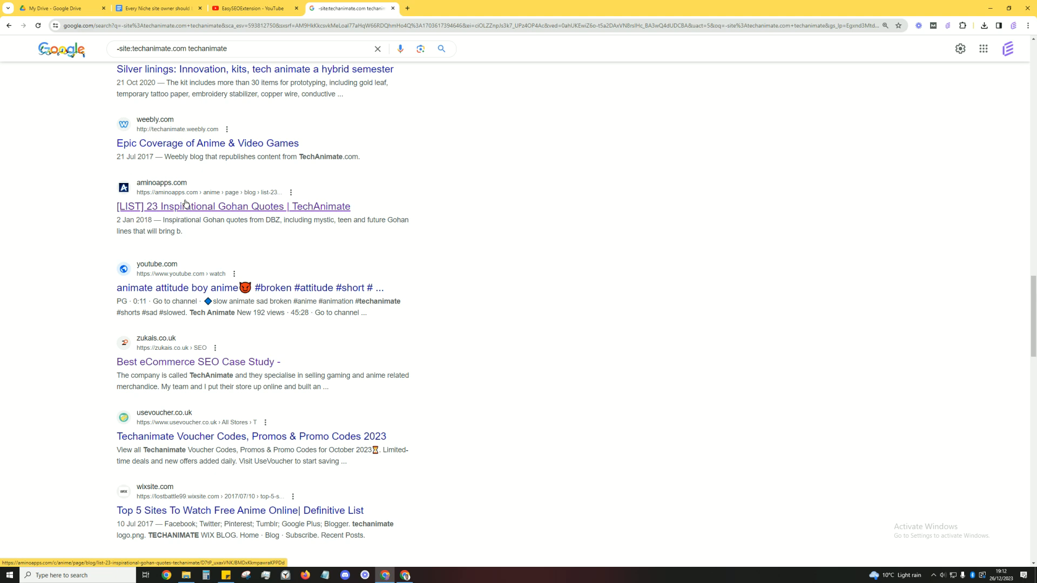
# Step: Briefly view the Amino post mentioning TechAnimate, then close it
pyautogui.click(233, 206)
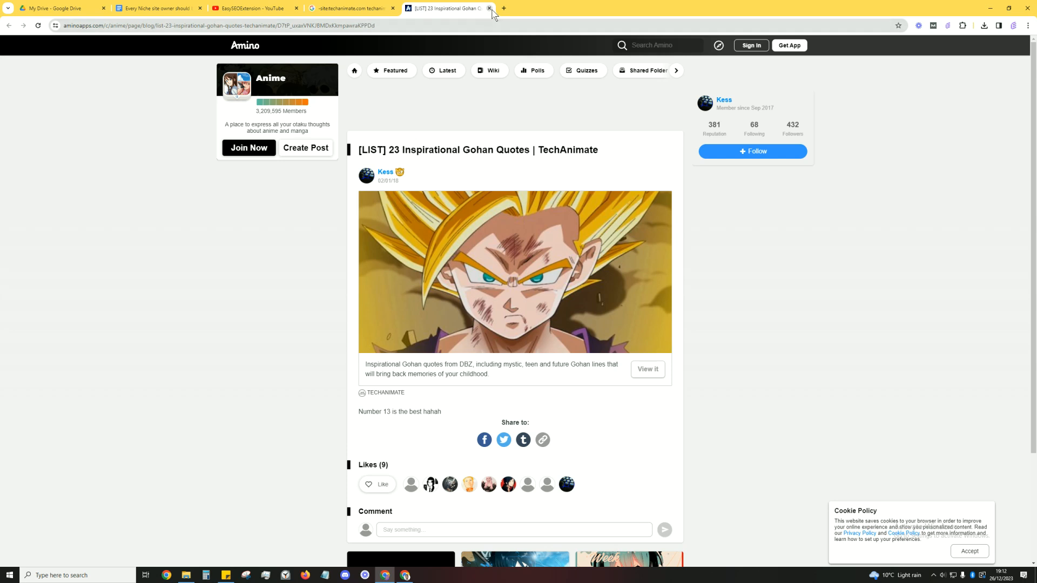
pyautogui.click(488, 8)
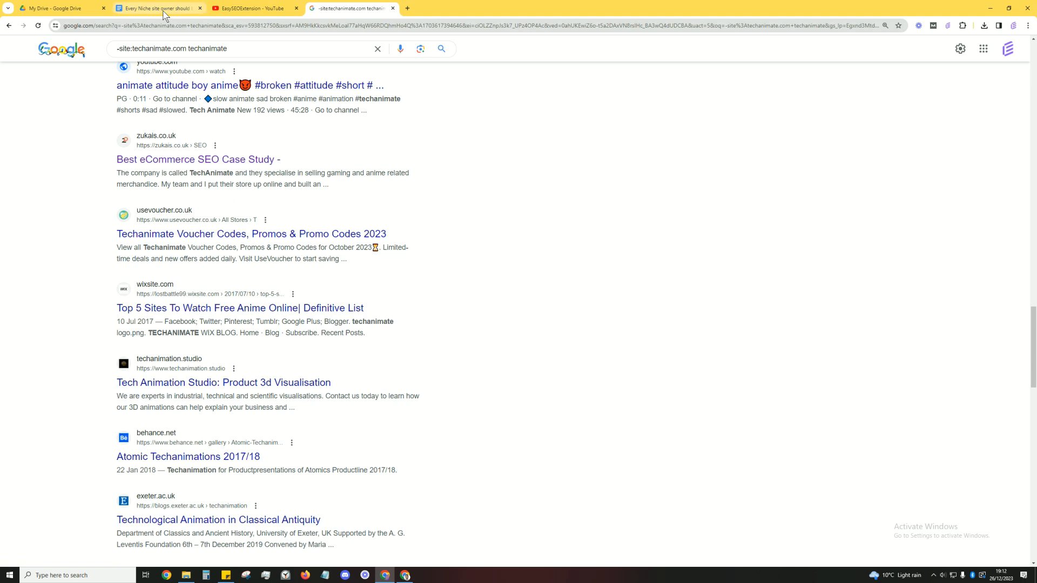
pyautogui.moveTo(159, 8)
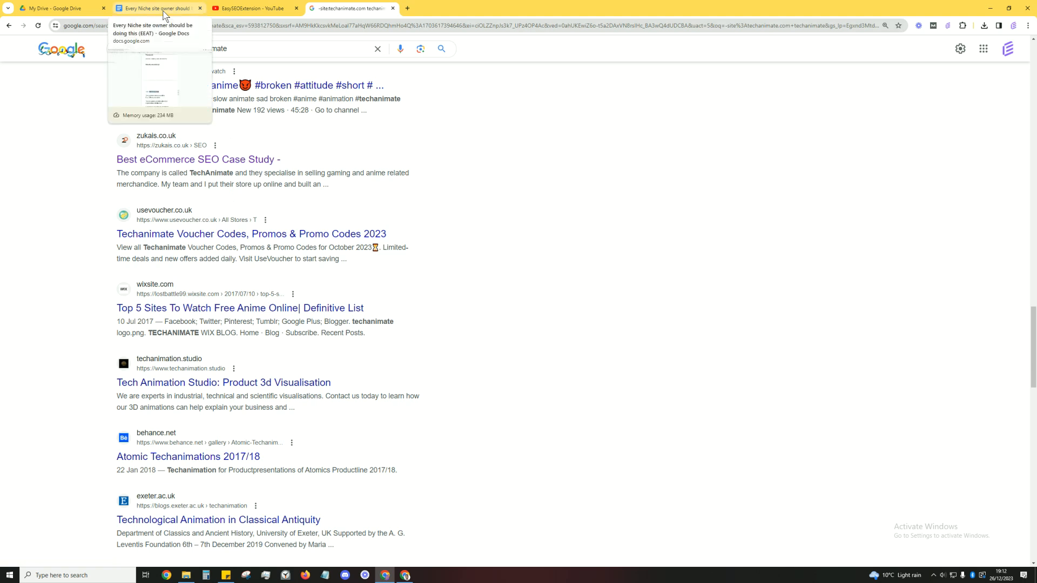
# Step: Return to the EEAT notes and highlight the 'Offering new jobs' press release example
pyautogui.click(159, 8)
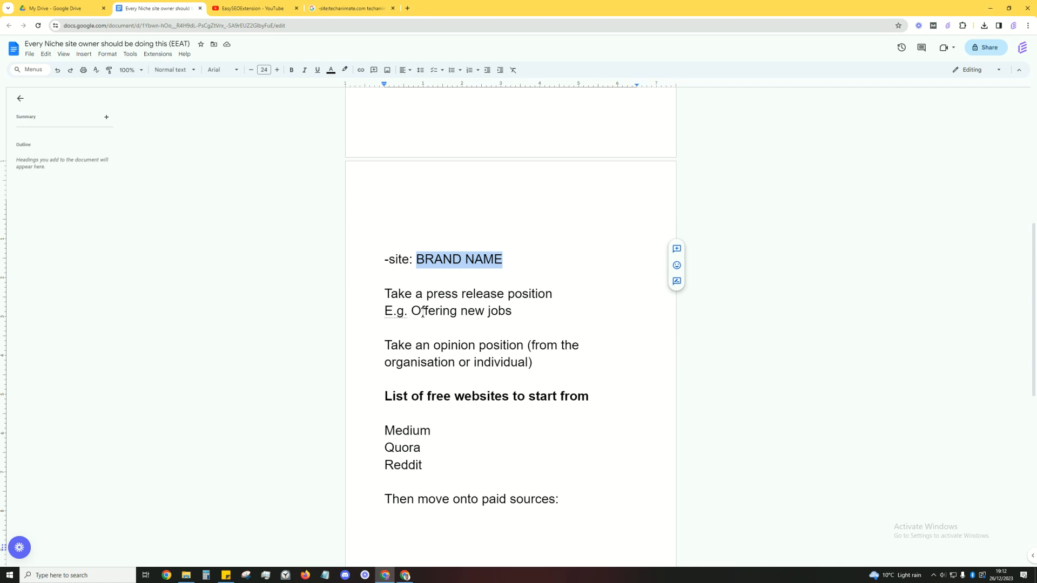
pyautogui.doubleClick(461, 311)
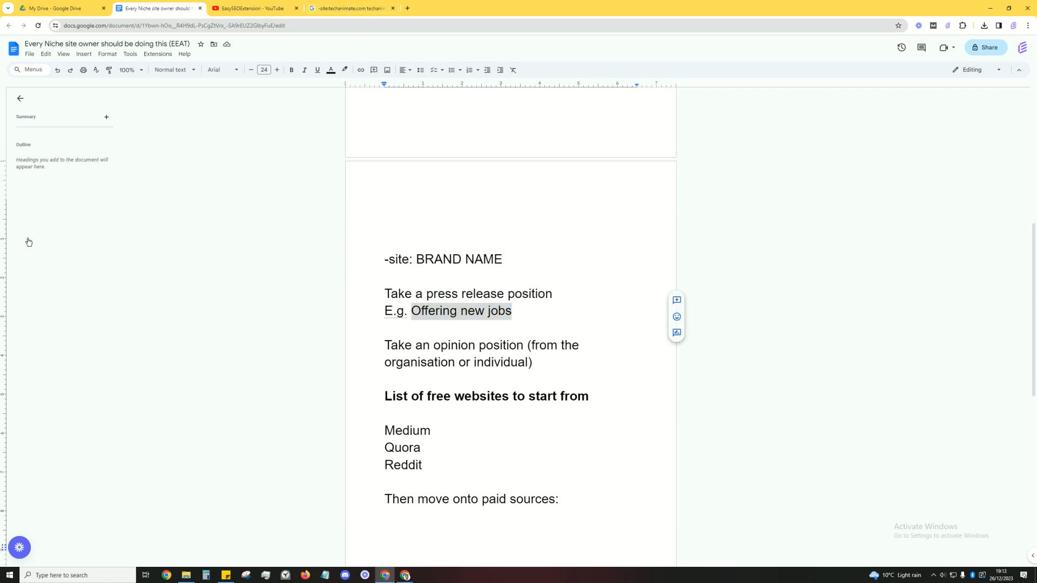
# Step: Review the TechAnimate homepage's popular posts, then return to the free-websites list starting with Medium
pyautogui.click(446, 8)
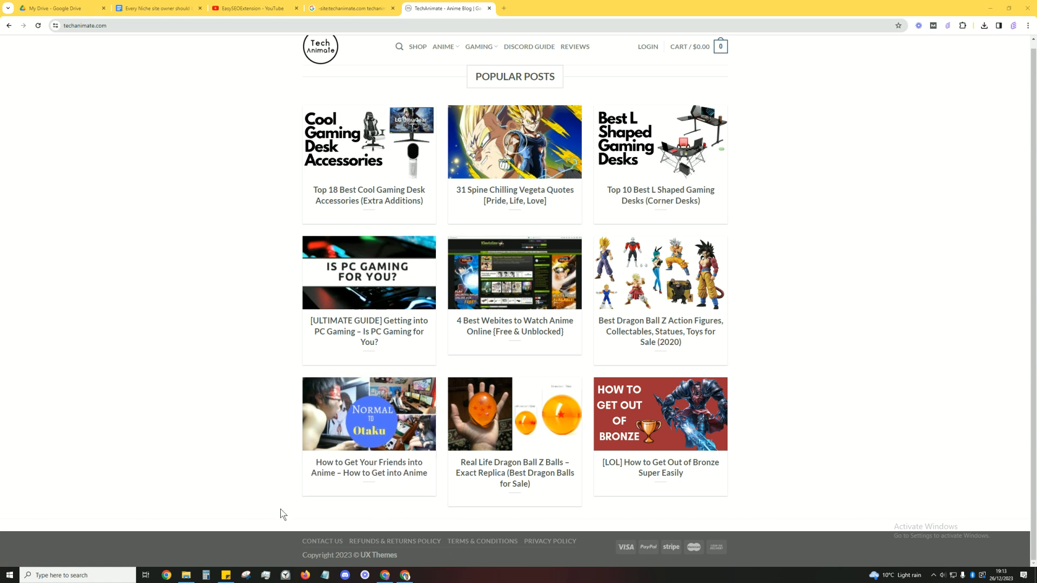
pyautogui.moveTo(287, 546)
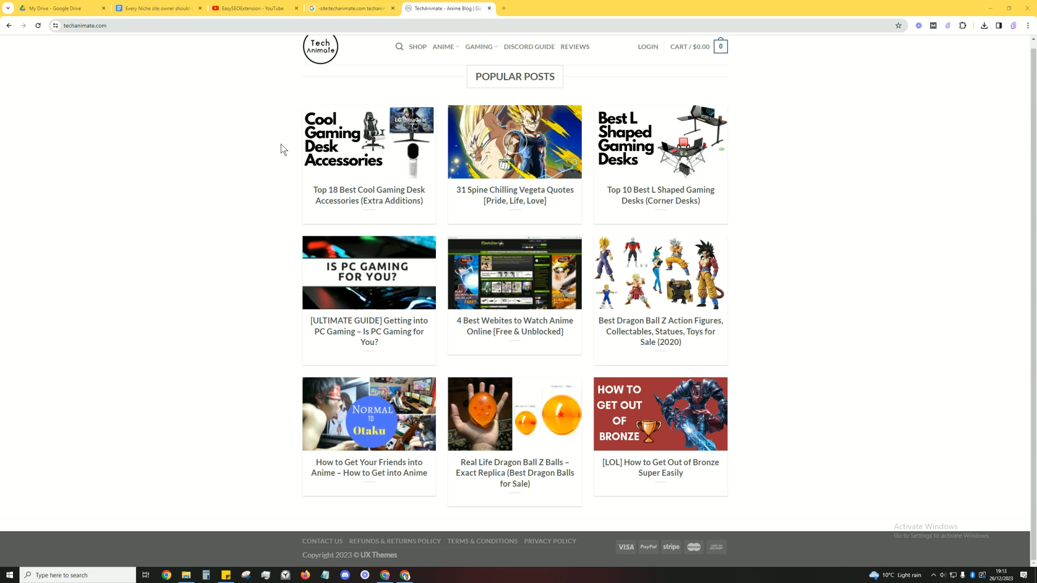
pyautogui.moveTo(263, 96)
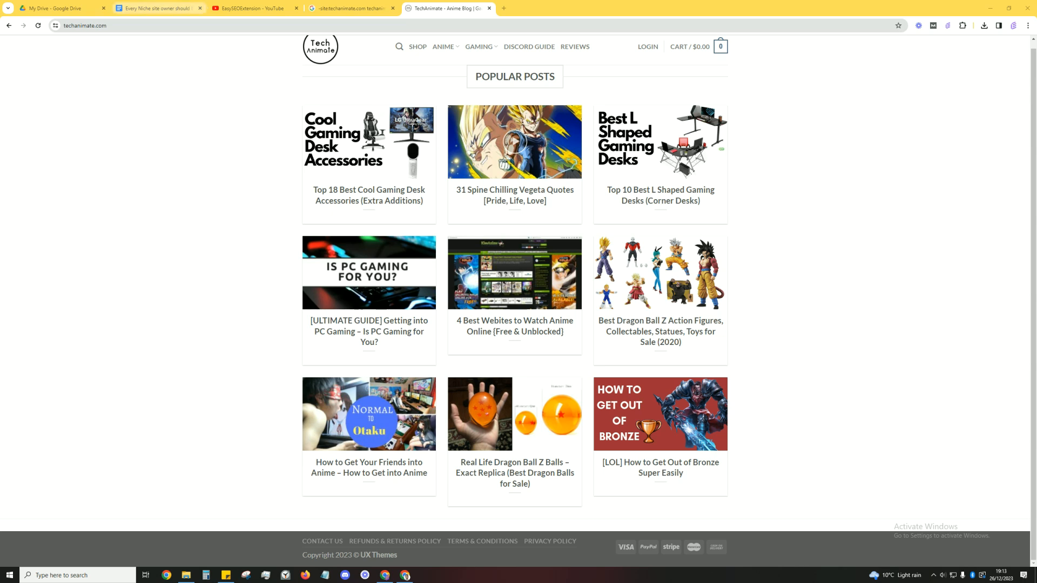
pyautogui.click(157, 8)
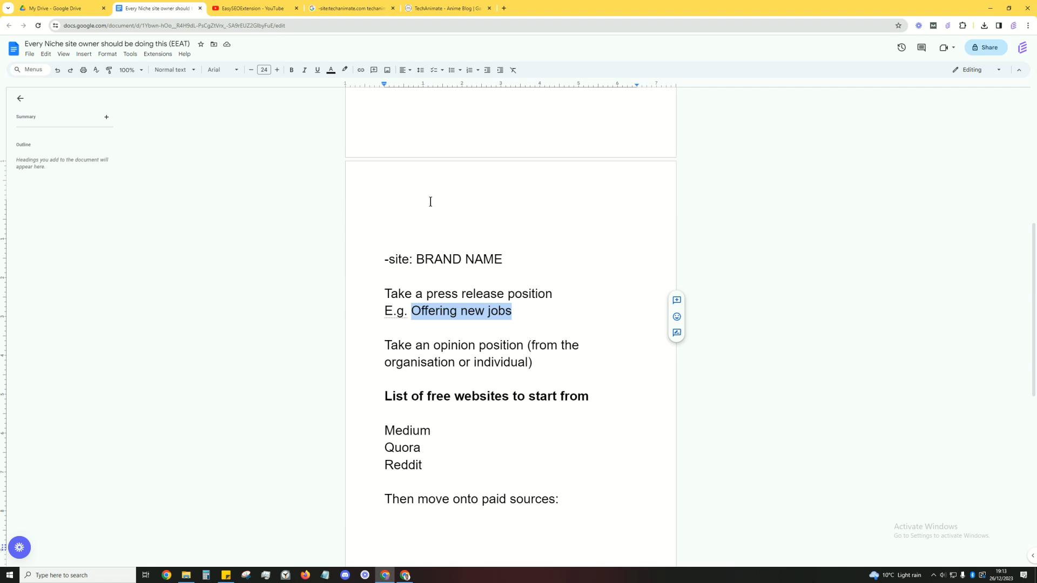
pyautogui.click(447, 7)
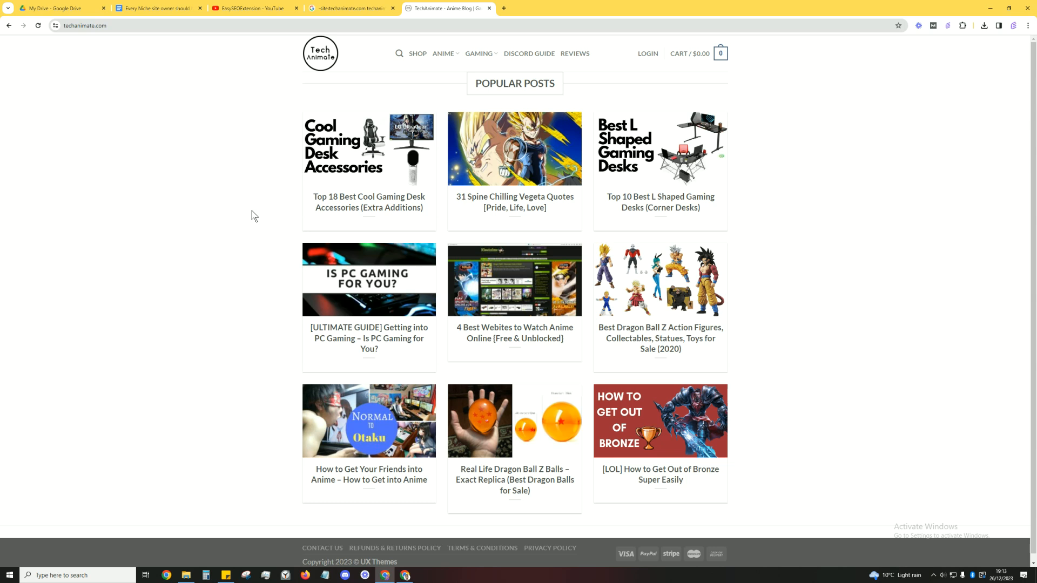
pyautogui.click(60, 7)
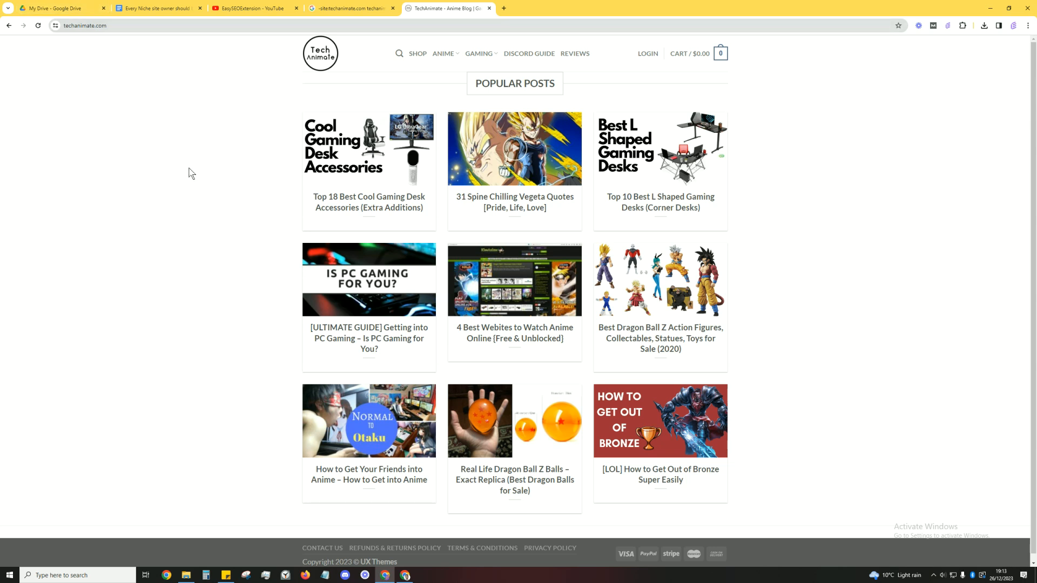
pyautogui.moveTo(192, 216)
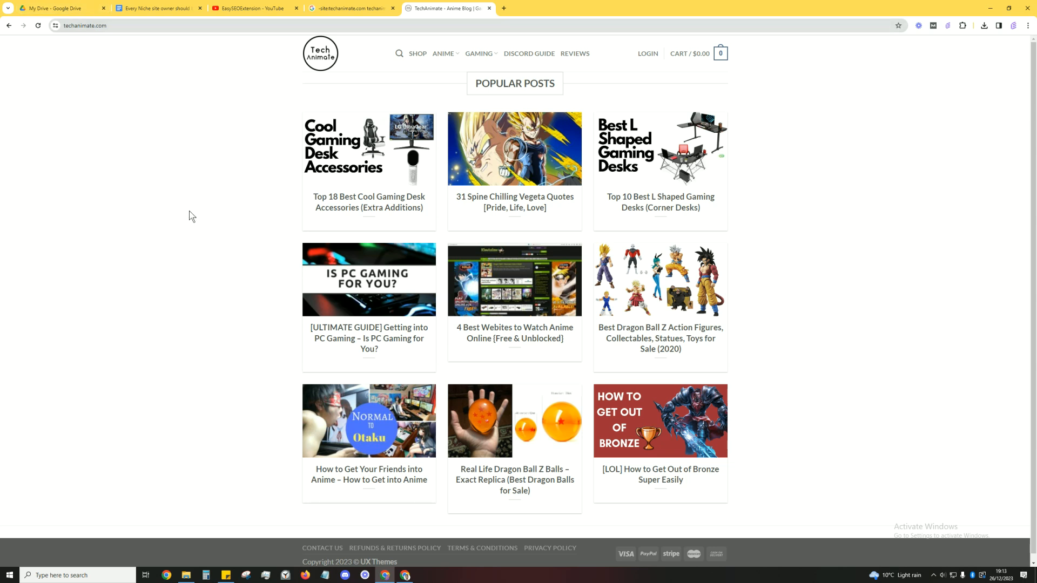
pyautogui.moveTo(186, 225)
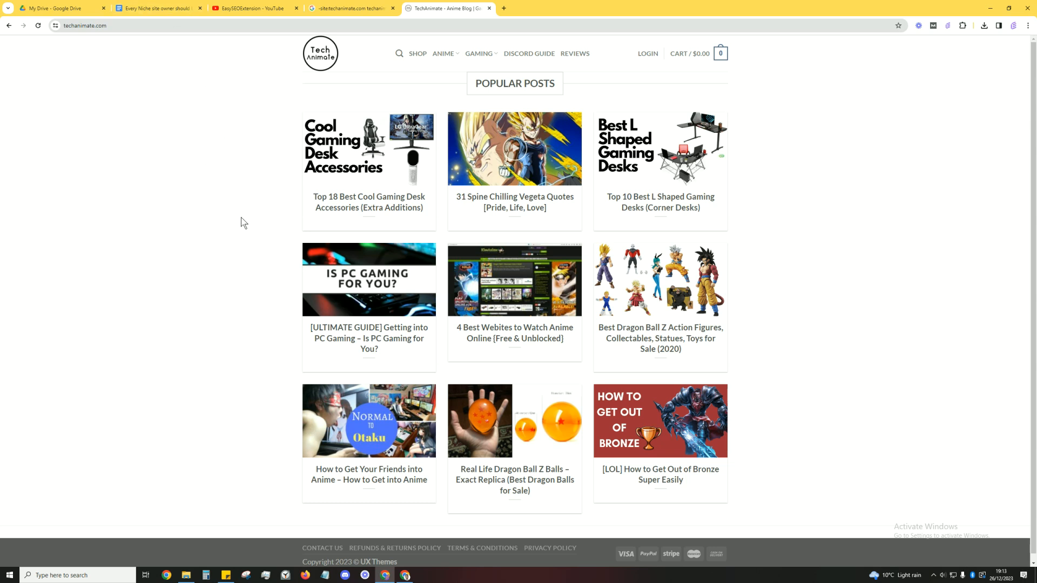
pyautogui.moveTo(234, 204)
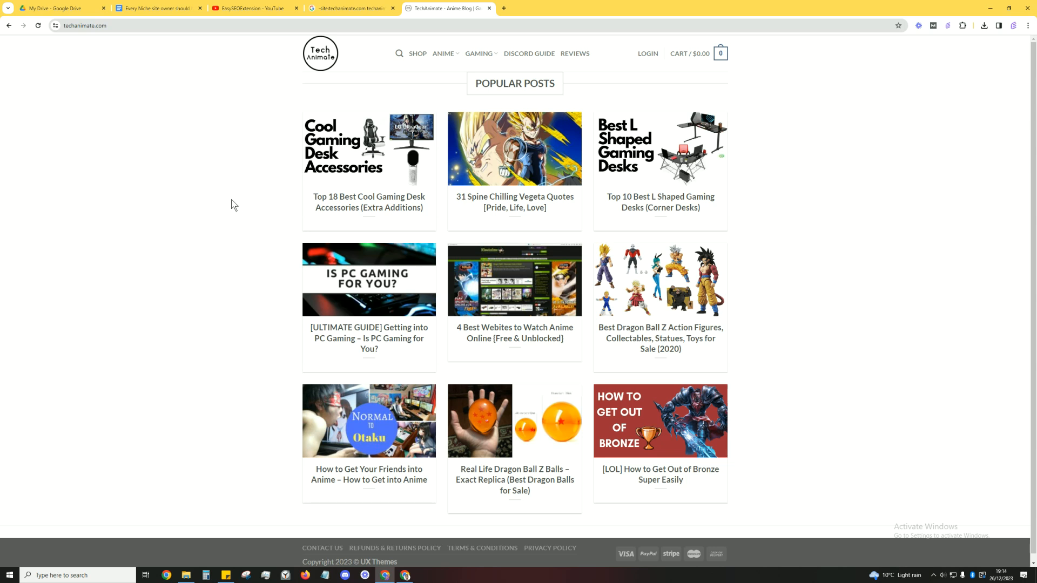
pyautogui.click(158, 8)
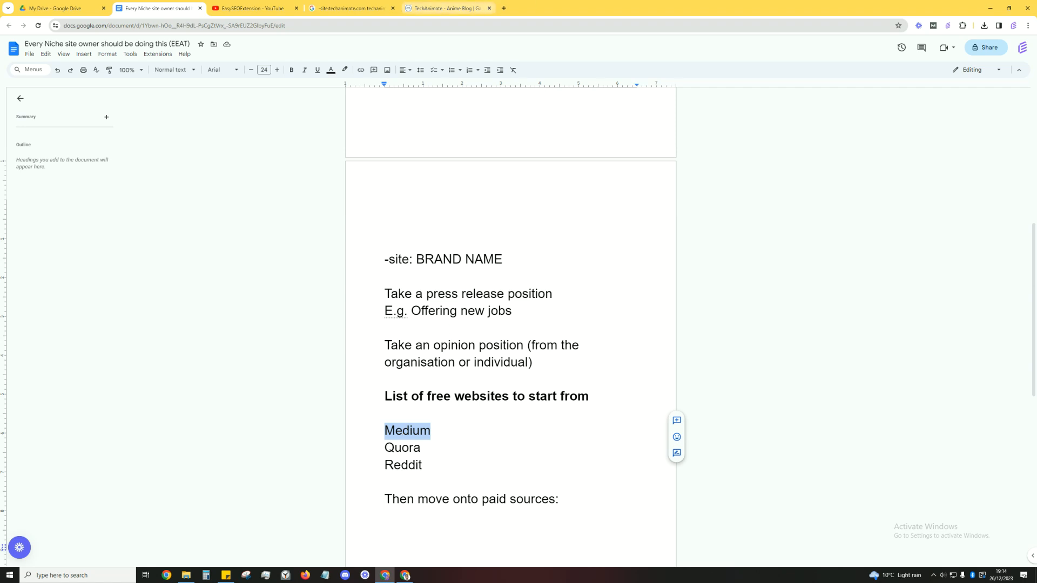
# Step: Bring up medium.com in its own tab and highlight the Medium, Quora and Reddit list in the notes
pyautogui.click(447, 7)
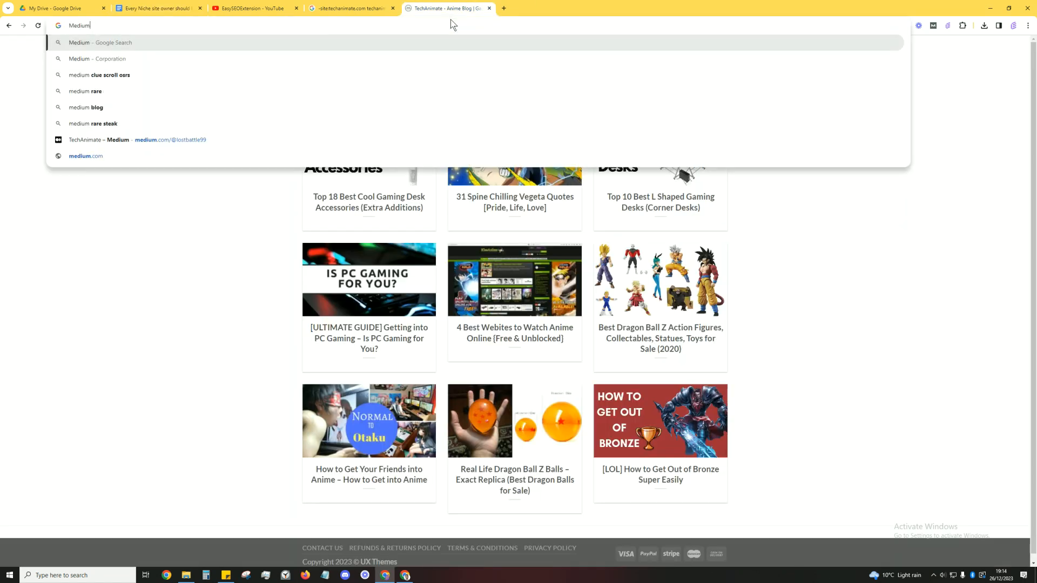
pyautogui.click(86, 155)
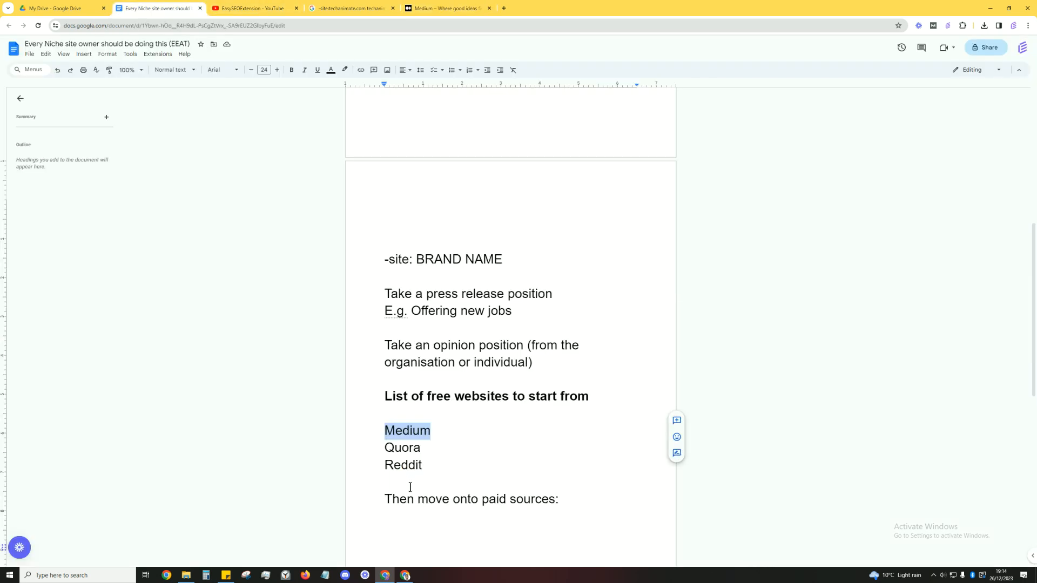
pyautogui.moveTo(396, 415)
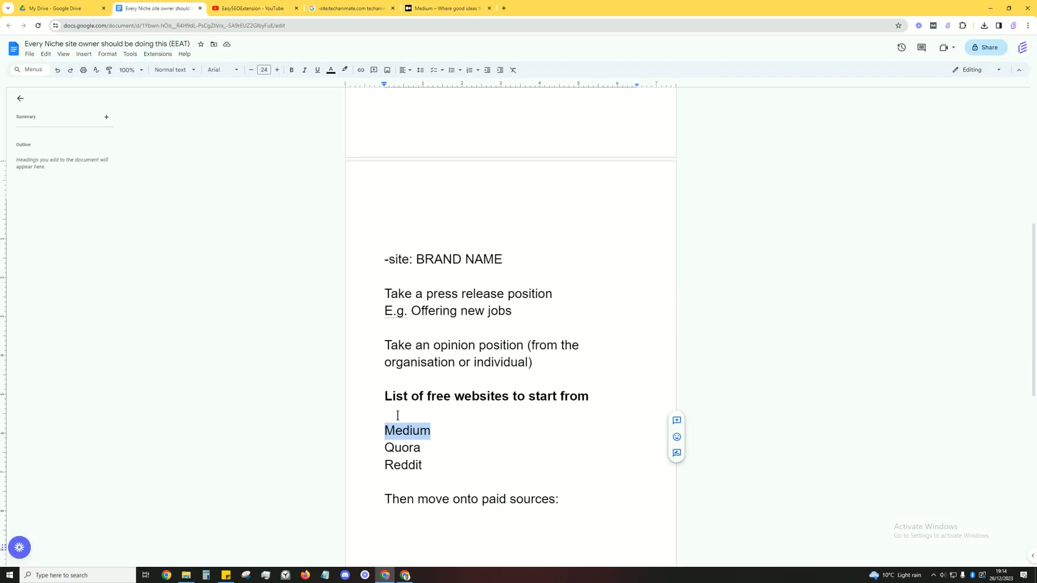
pyautogui.moveTo(384, 431); pyautogui.dragTo(422, 465)
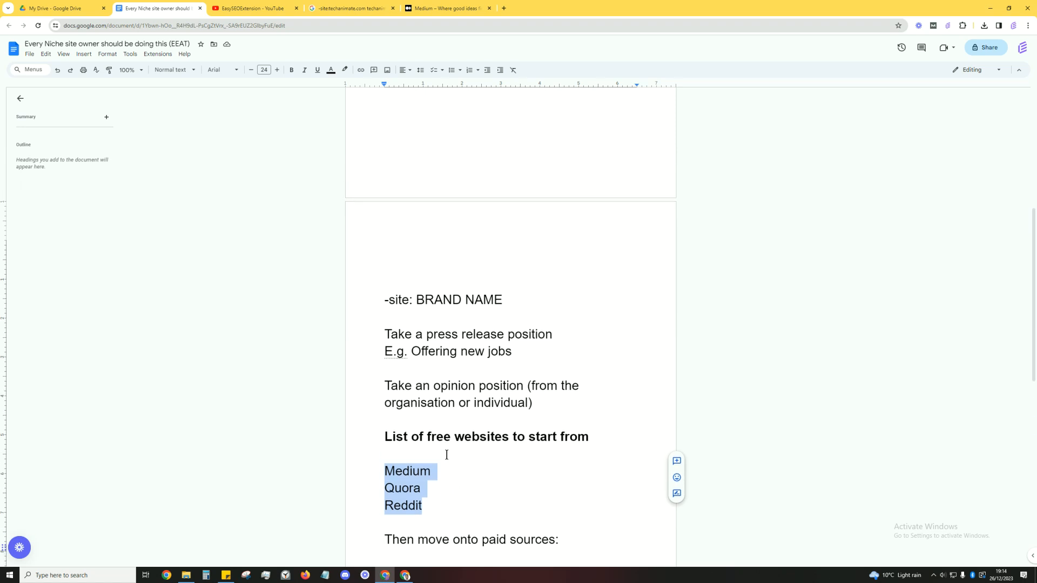
pyautogui.moveTo(451, 404)
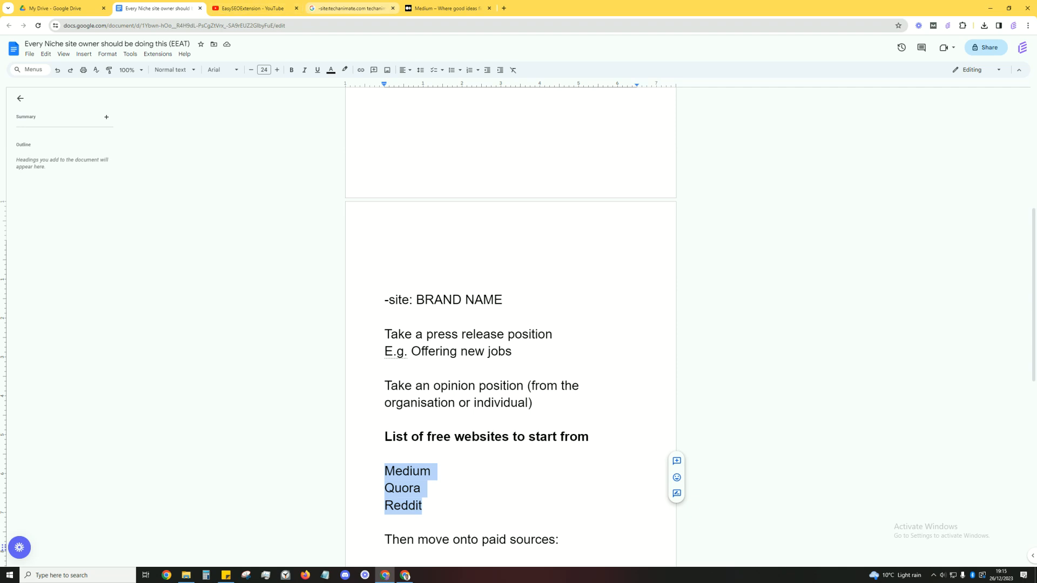
pyautogui.click(350, 8)
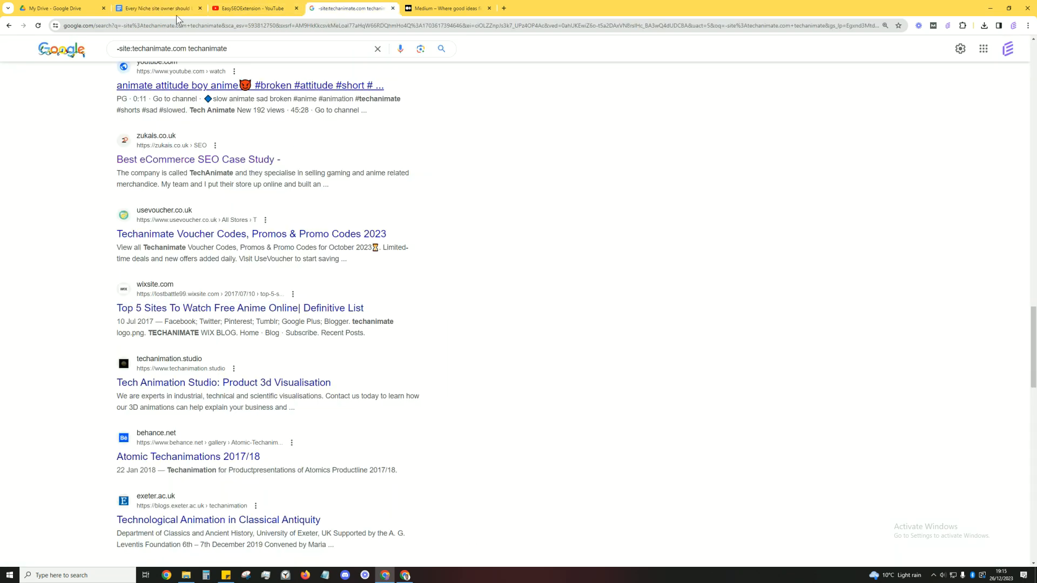
pyautogui.click(157, 7)
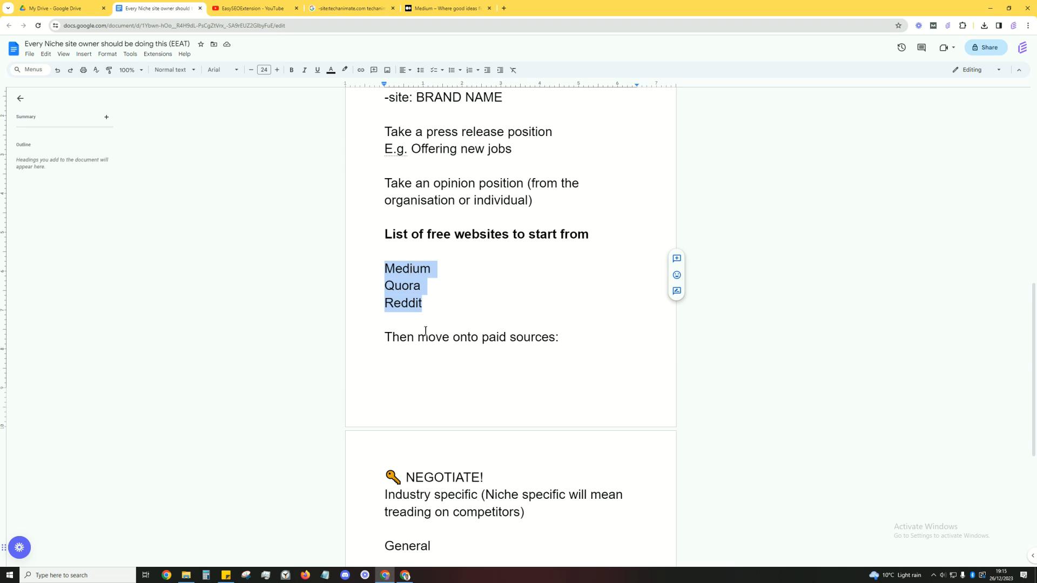
pyautogui.scroll(-3)
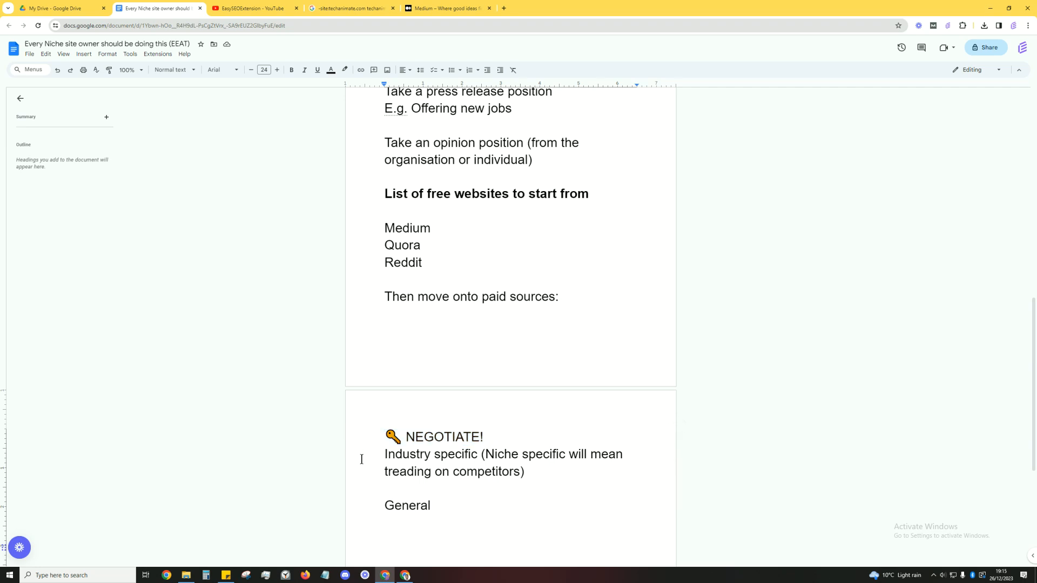
pyautogui.write('#')
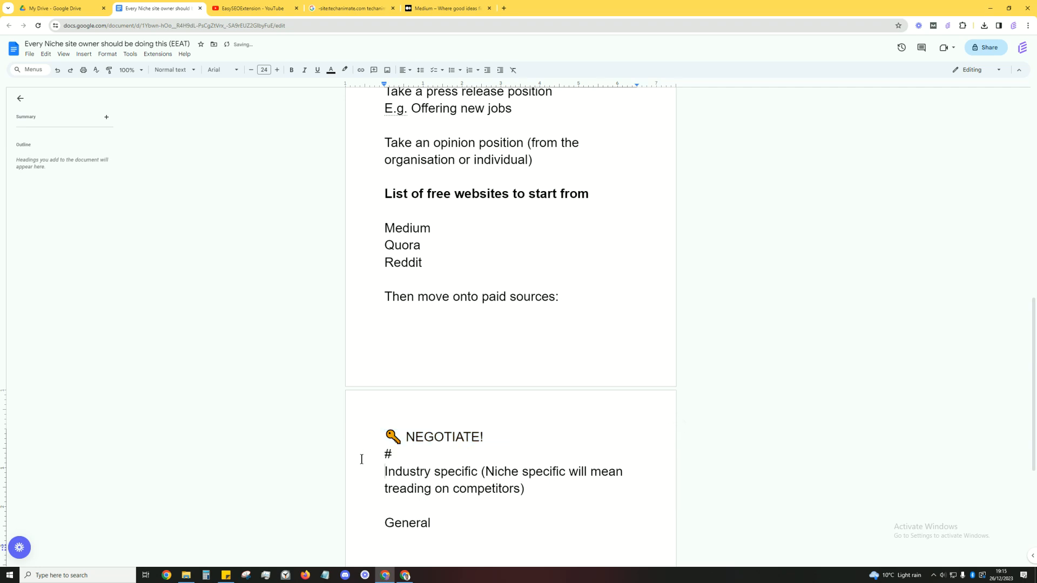
pyautogui.press('Backspace')
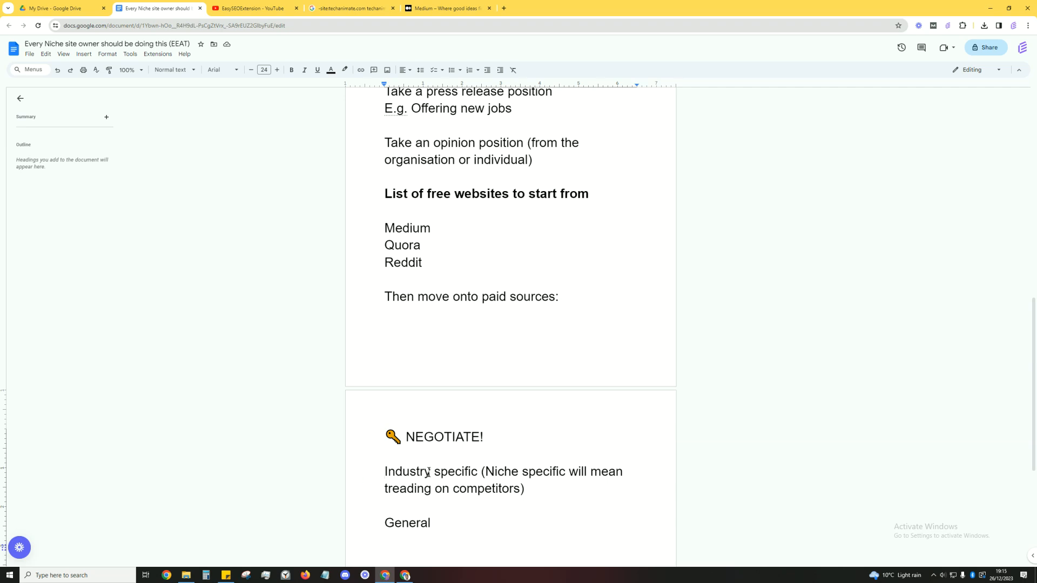
pyautogui.moveTo(507, 473)
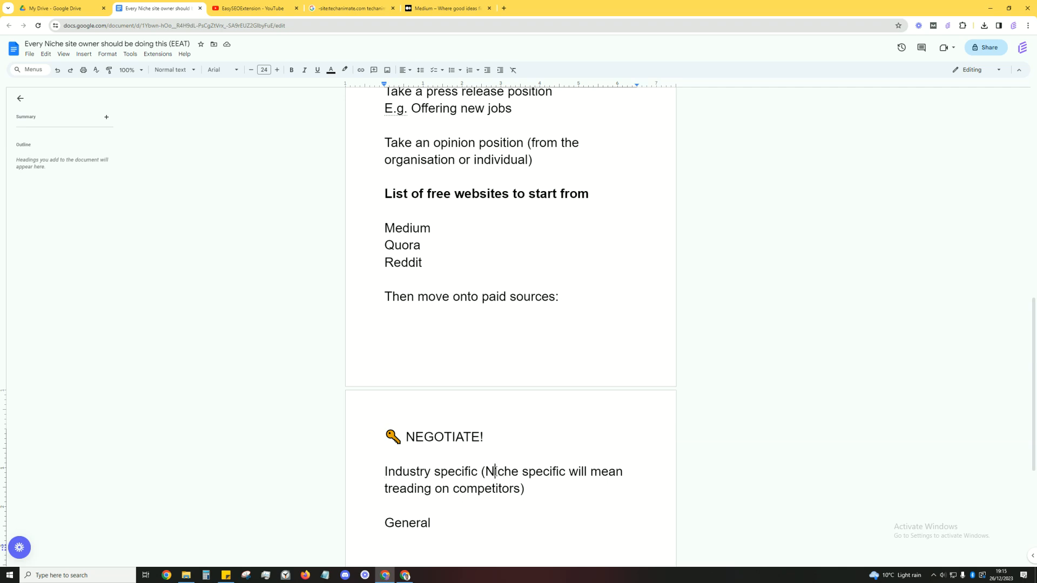
pyautogui.moveTo(486, 471); pyautogui.dragTo(517, 488)
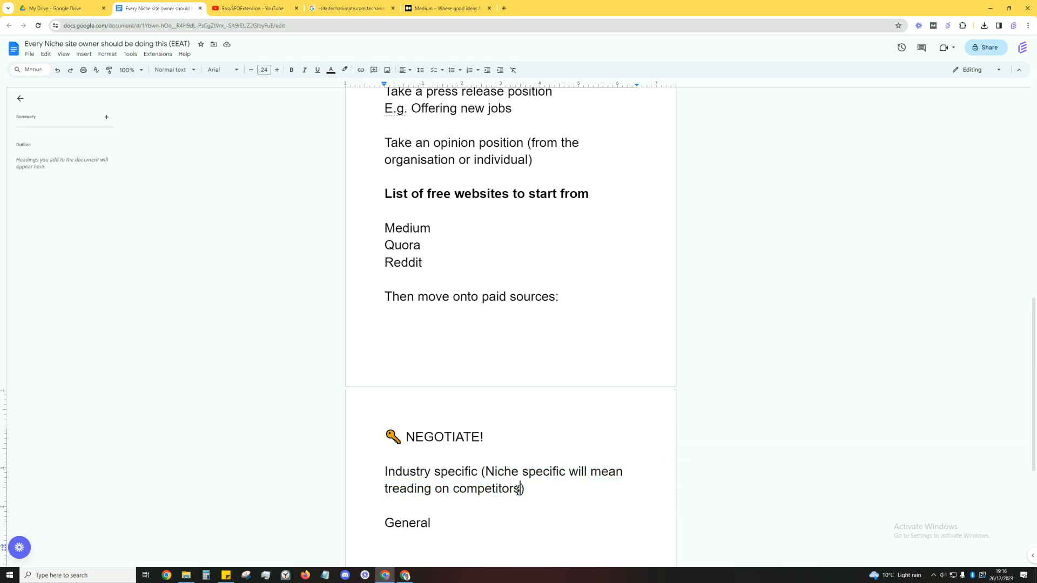
pyautogui.moveTo(487, 471); pyautogui.dragTo(520, 488)
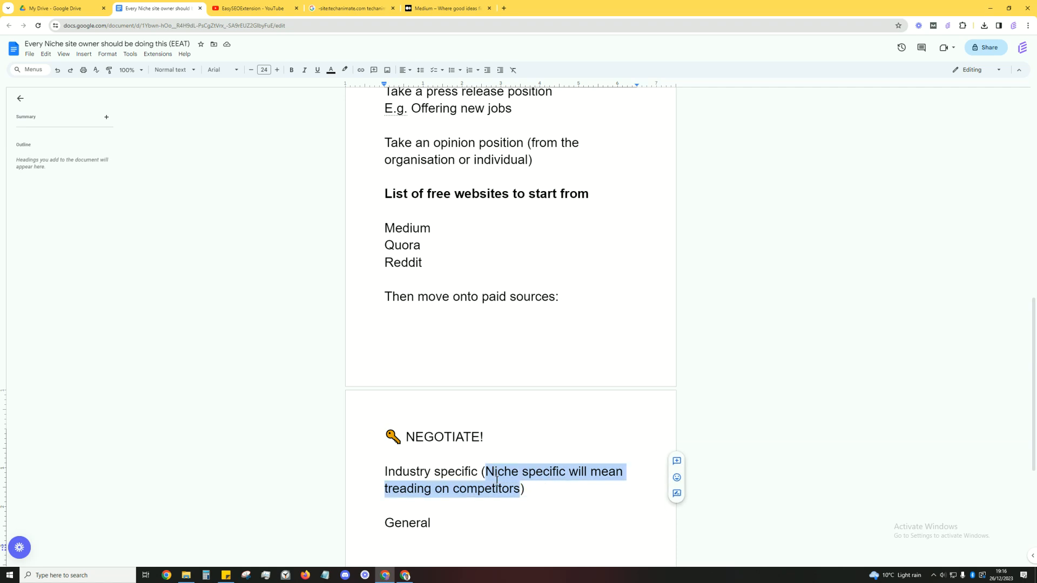
pyautogui.scroll(-3)
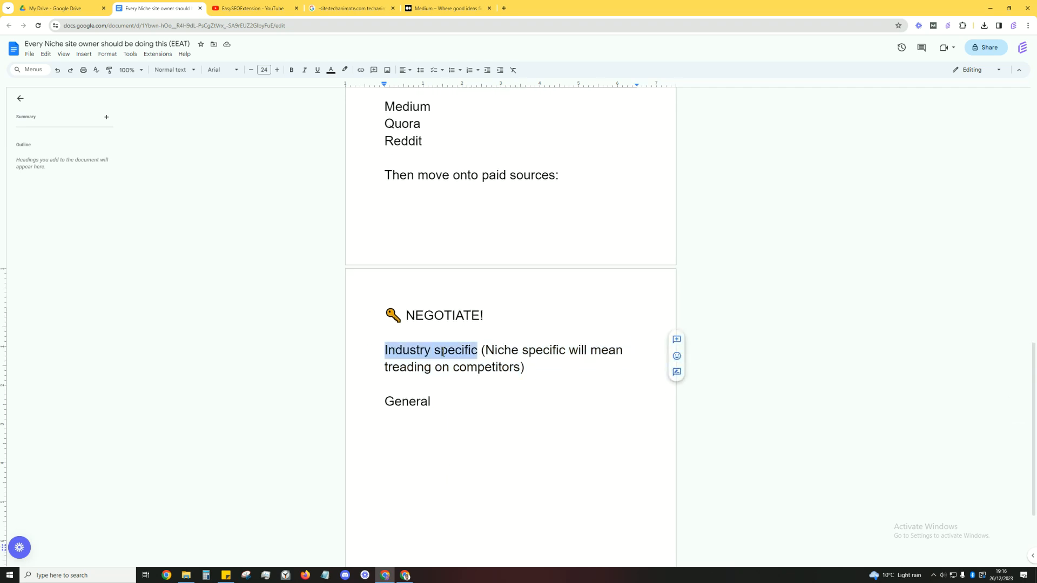
pyautogui.click(431, 402)
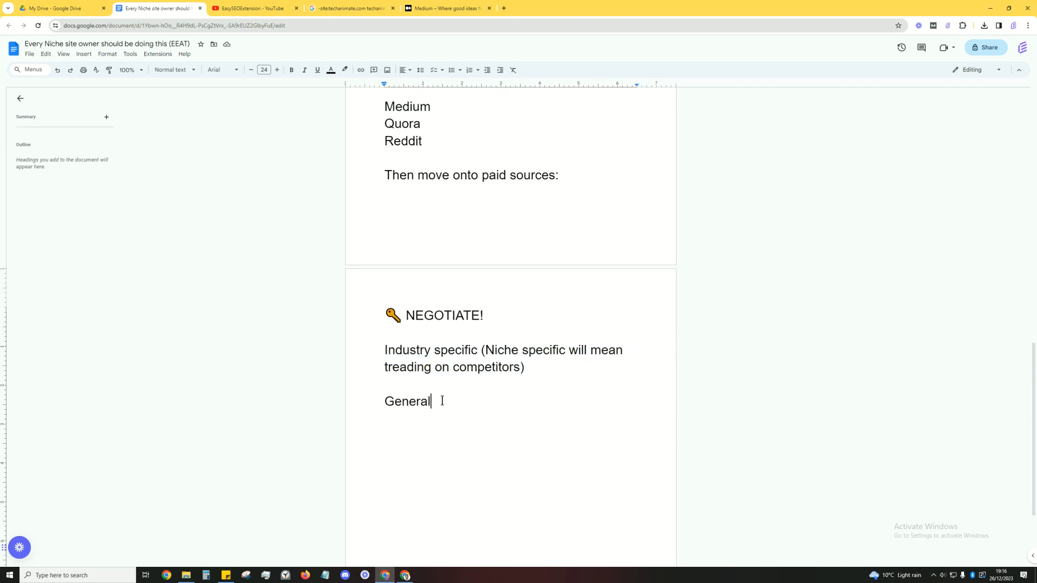
pyautogui.moveTo(385, 350); pyautogui.dragTo(431, 406)
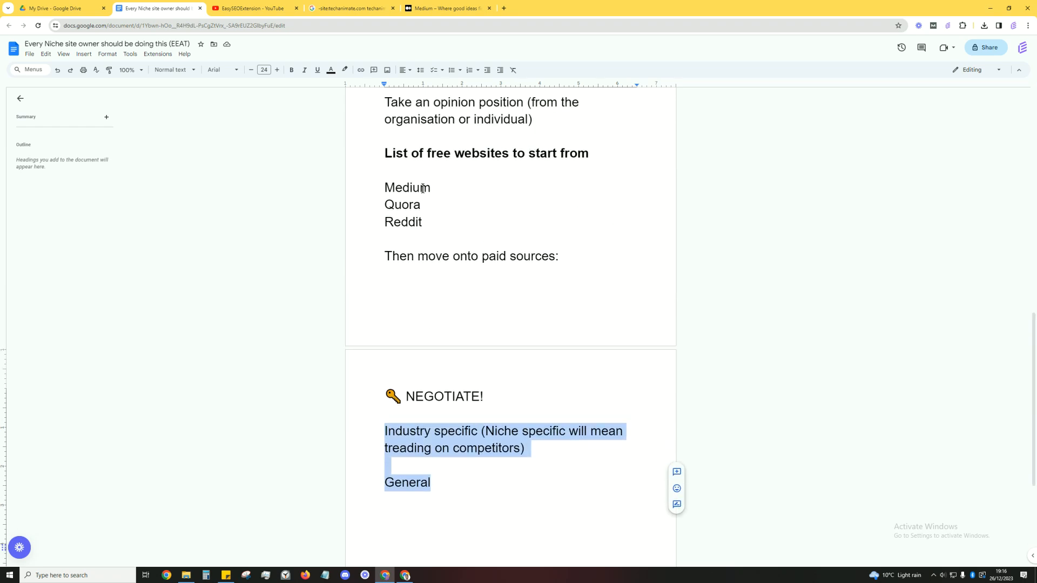
pyautogui.click(410, 439)
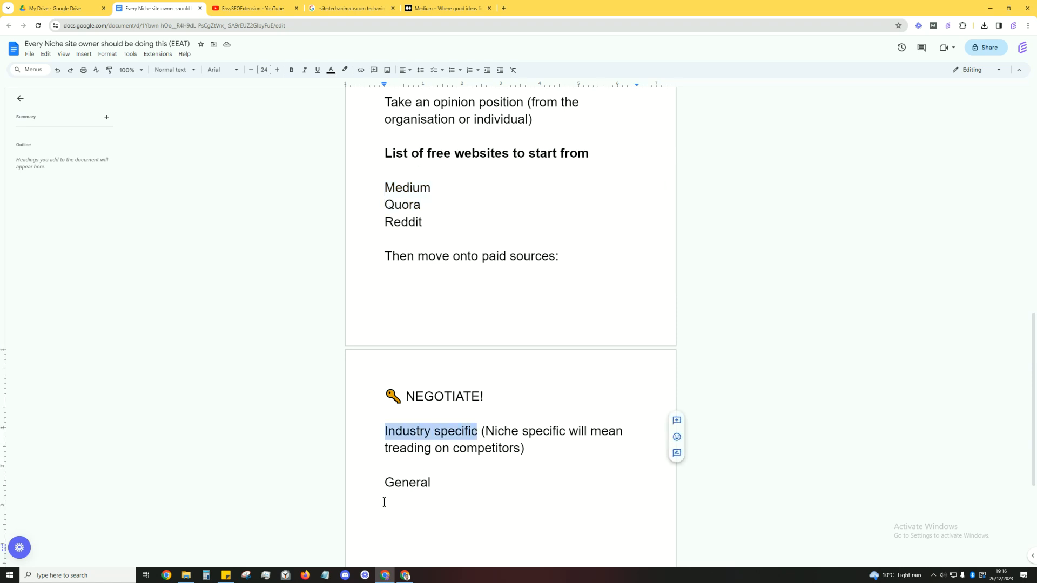
pyautogui.doubleClick(408, 482)
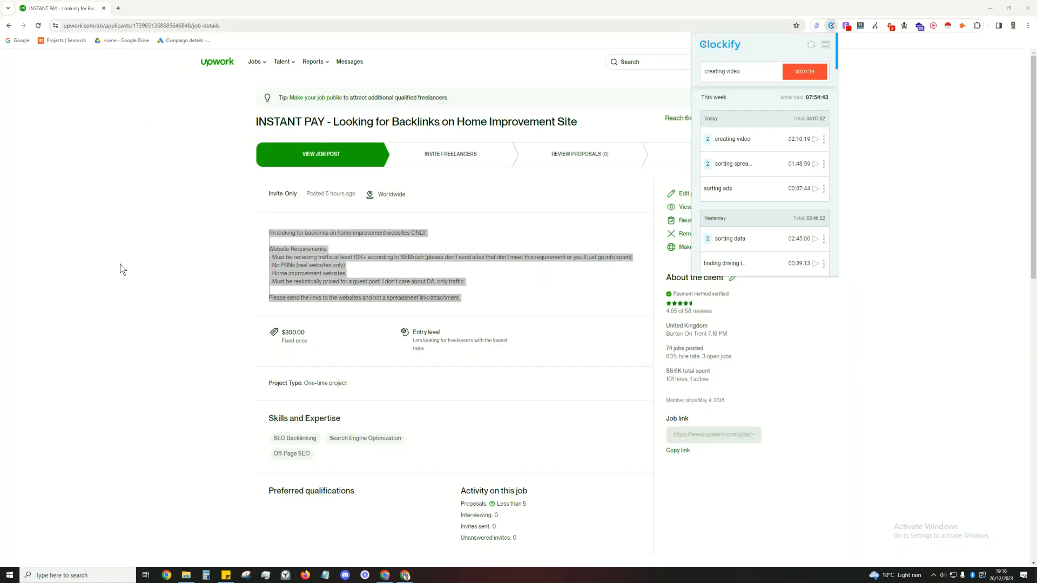
pyautogui.moveTo(126, 272)
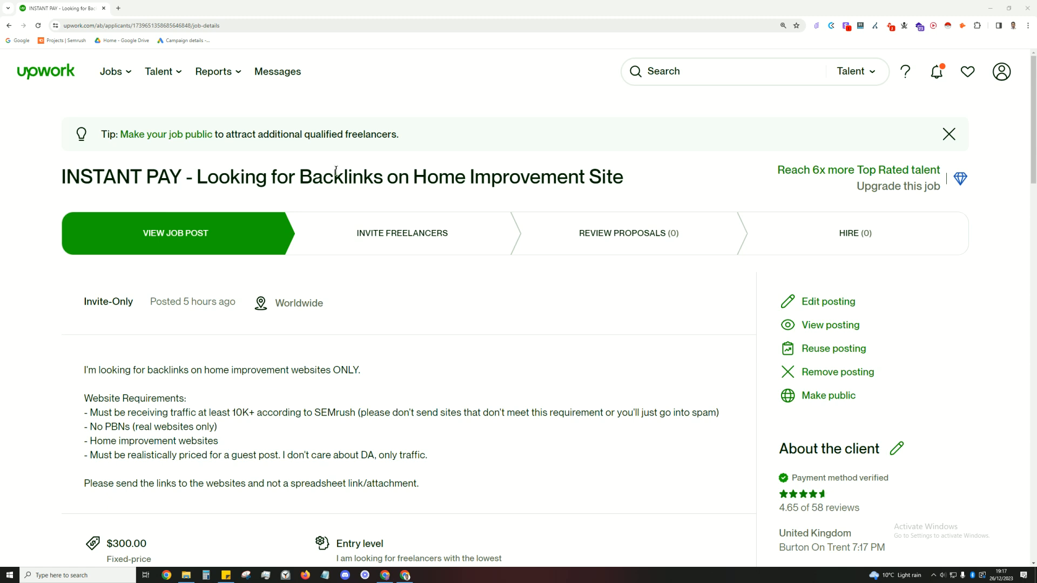
pyautogui.moveTo(75, 384)
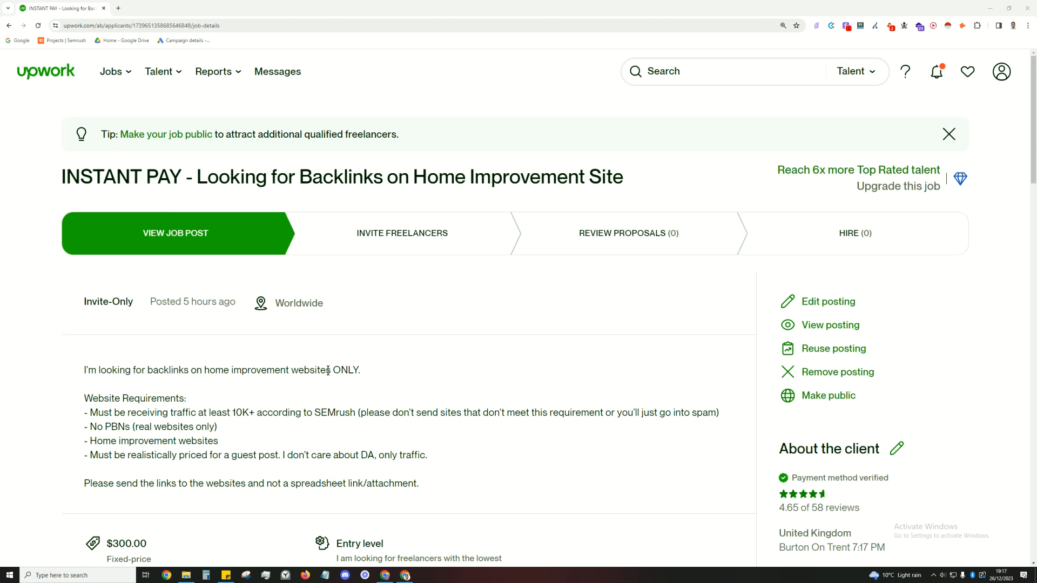
# Step: Highlight the job's home improvement niche, SEMrush 10K+ traffic and realistic guest post pricing requirements
pyautogui.doubleClick(246, 369)
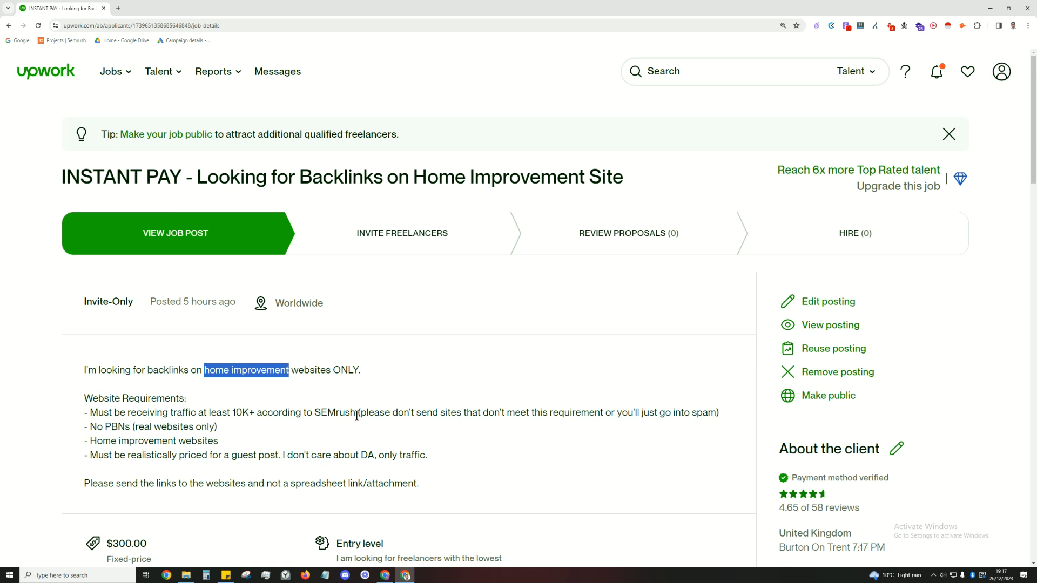
pyautogui.moveTo(361, 412); pyautogui.dragTo(218, 427)
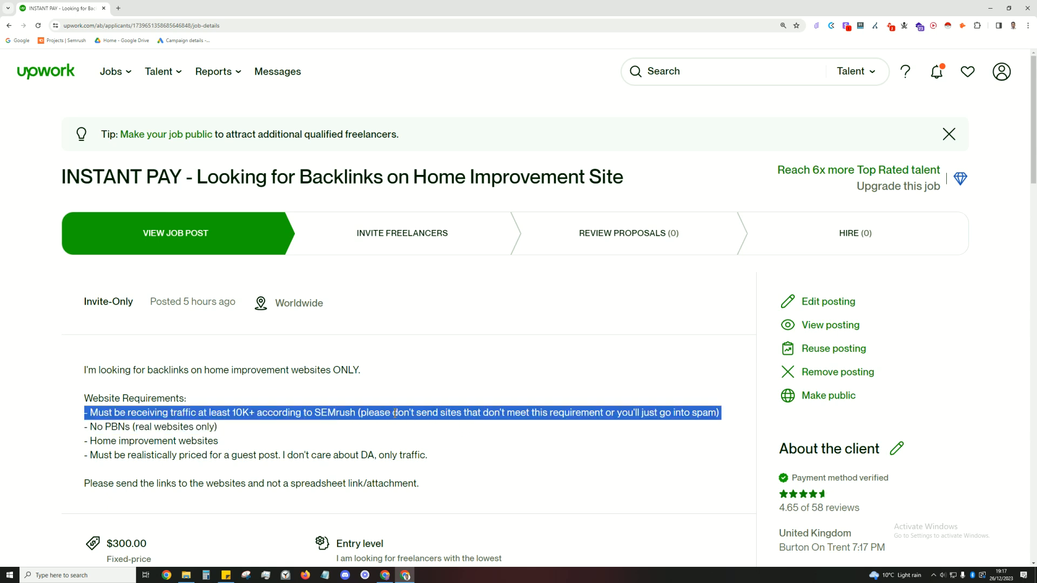
pyautogui.doubleClick(242, 413)
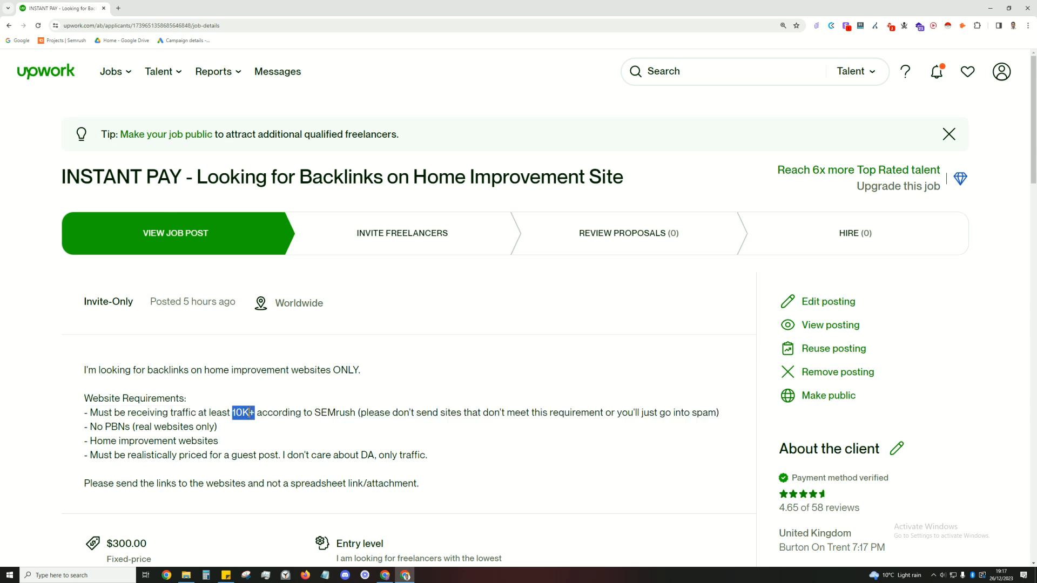
pyautogui.doubleClick(109, 427)
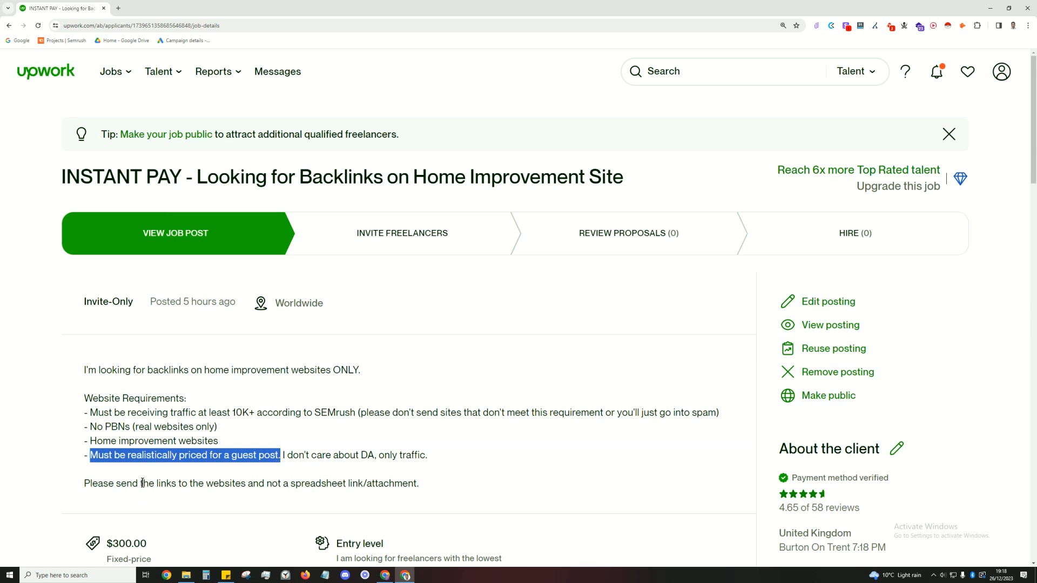
pyautogui.moveTo(149, 483)
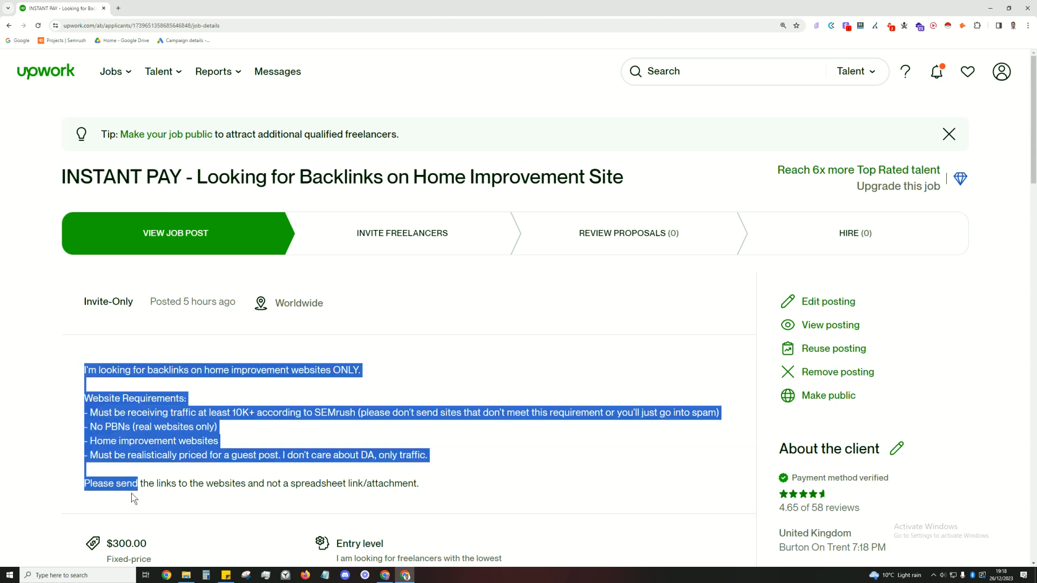
# Step: Highlight the full job description and 'Home Improvement Site' in the title, then leave the post
pyautogui.moveTo(139, 483); pyautogui.dragTo(421, 484)
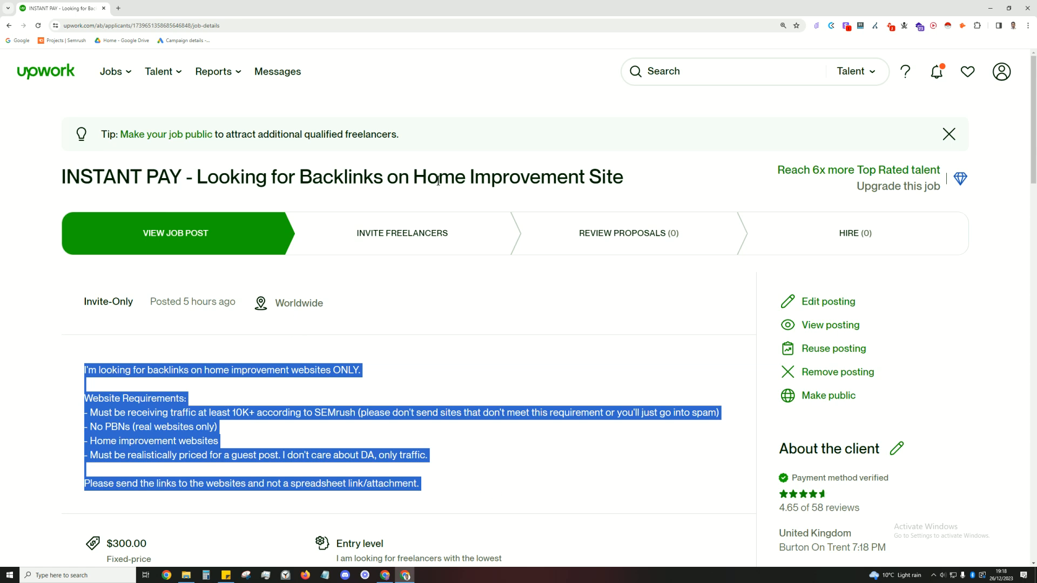
pyautogui.click(454, 176)
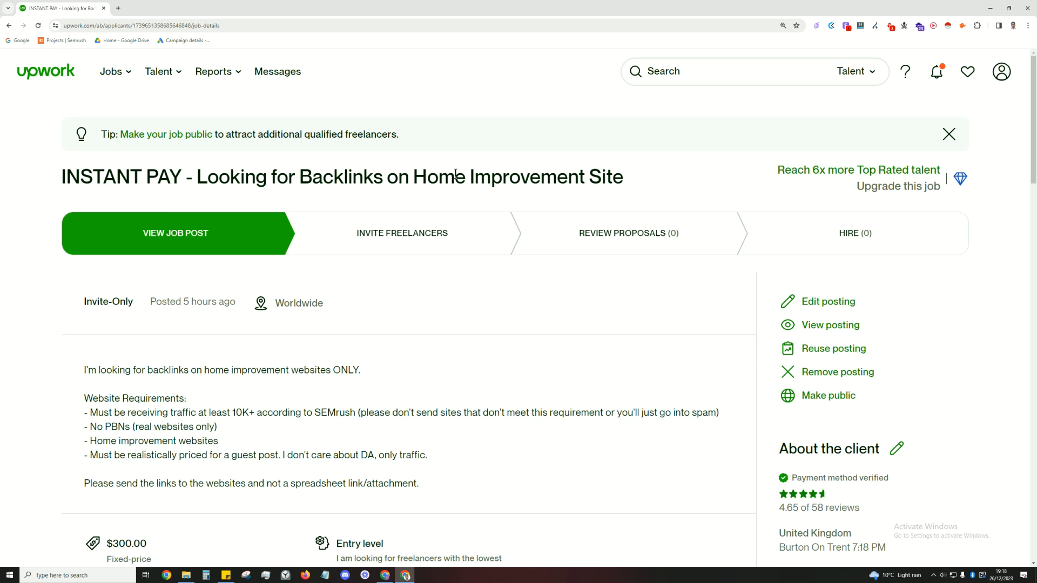
pyautogui.moveTo(411, 176); pyautogui.dragTo(624, 177)
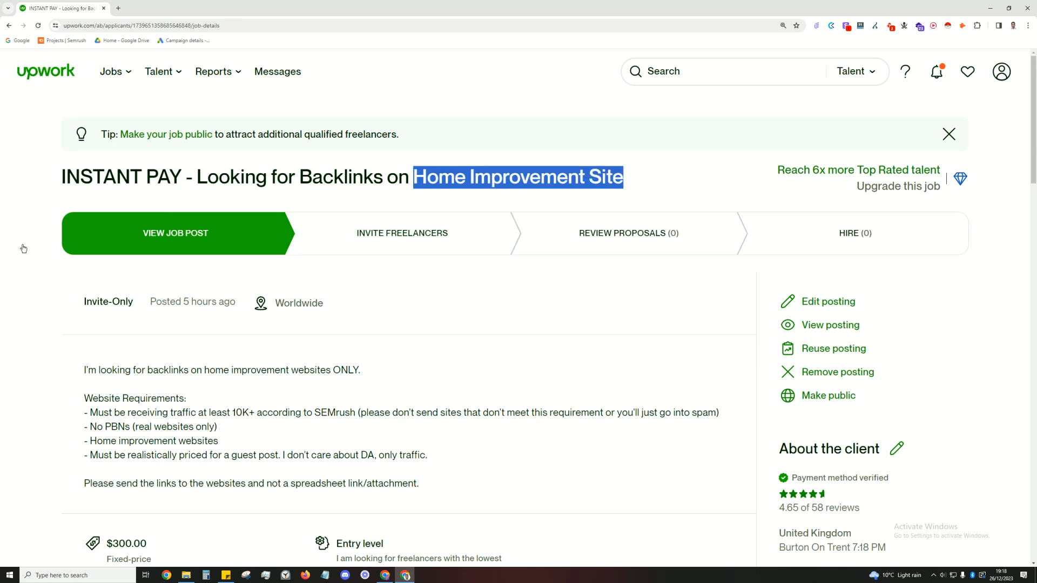
pyautogui.click(157, 7)
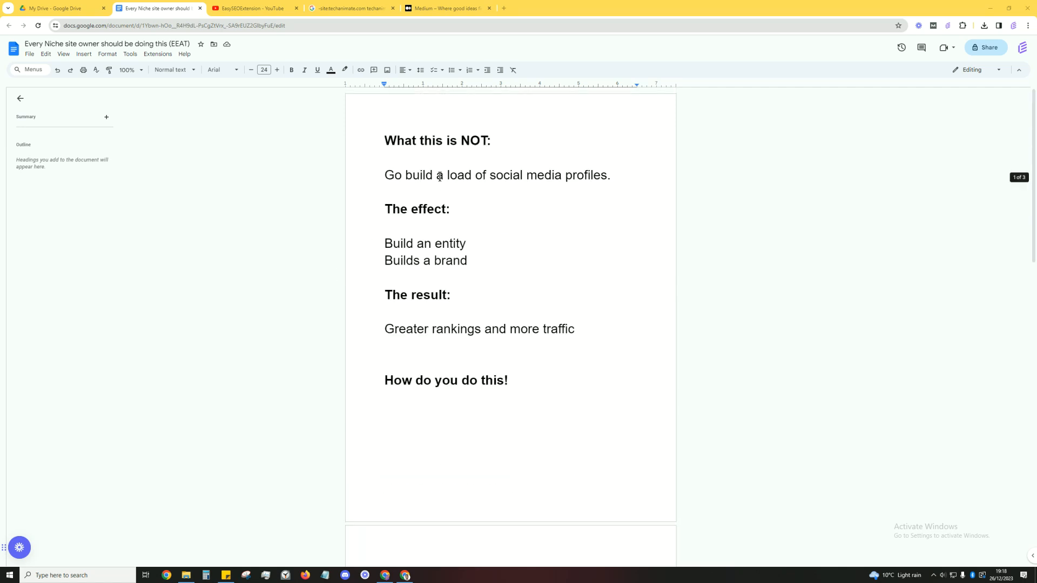
# Step: Highlight the social media profiles tip and the notes from BRAND NAME to paid sources, then go to the YouTube videos page
pyautogui.tripleClick(495, 175)
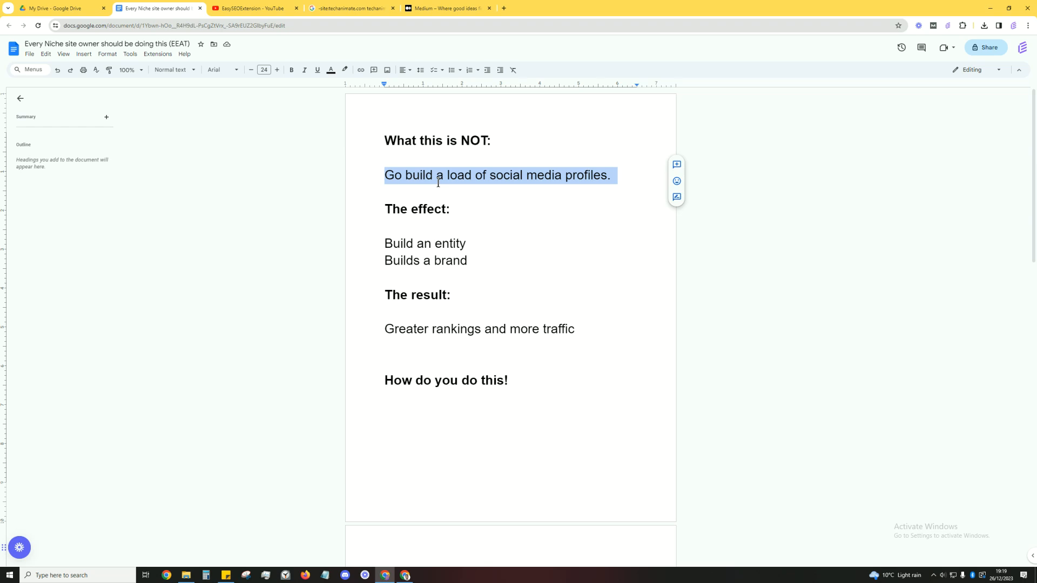
pyautogui.doubleClick(438, 175)
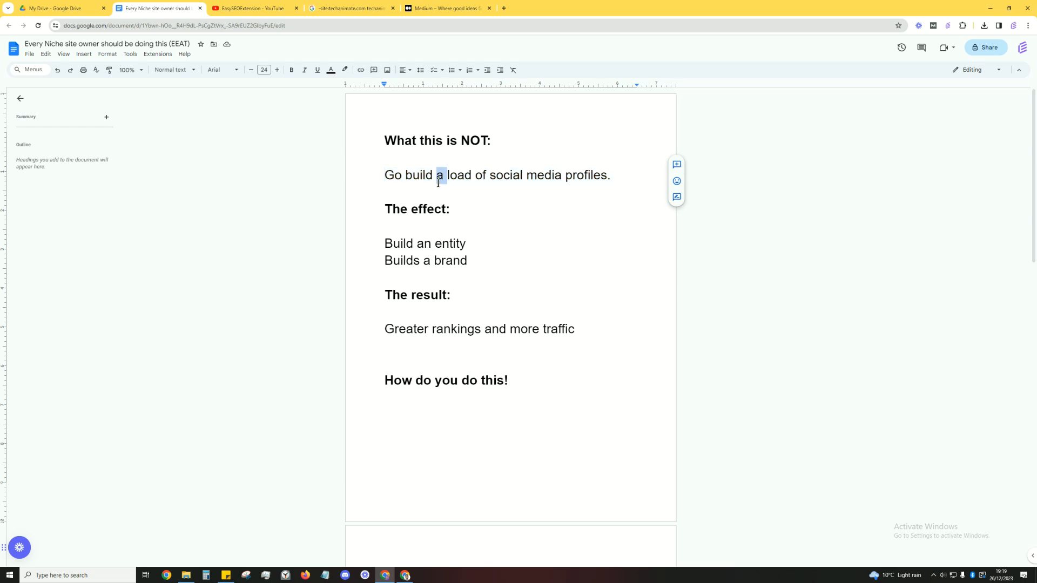
pyautogui.scroll(-3)
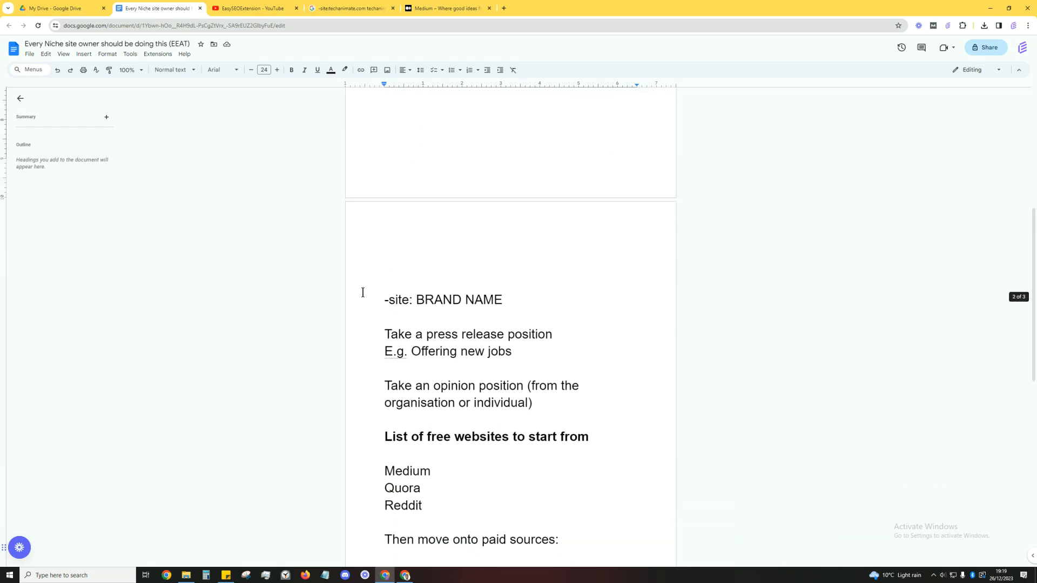
pyautogui.moveTo(385, 299); pyautogui.dragTo(483, 539)
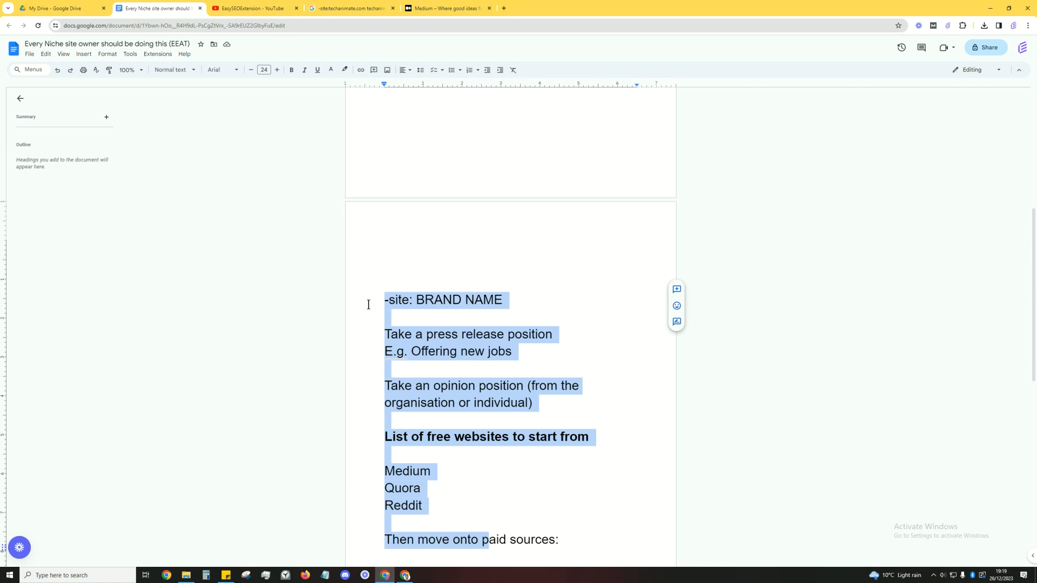
pyautogui.moveTo(368, 276)
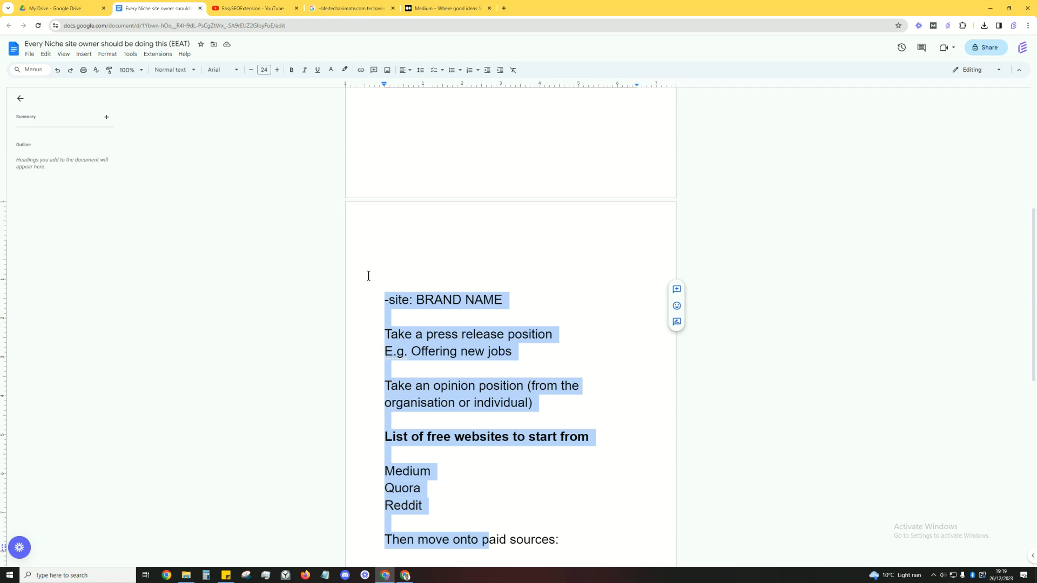
pyautogui.click(251, 8)
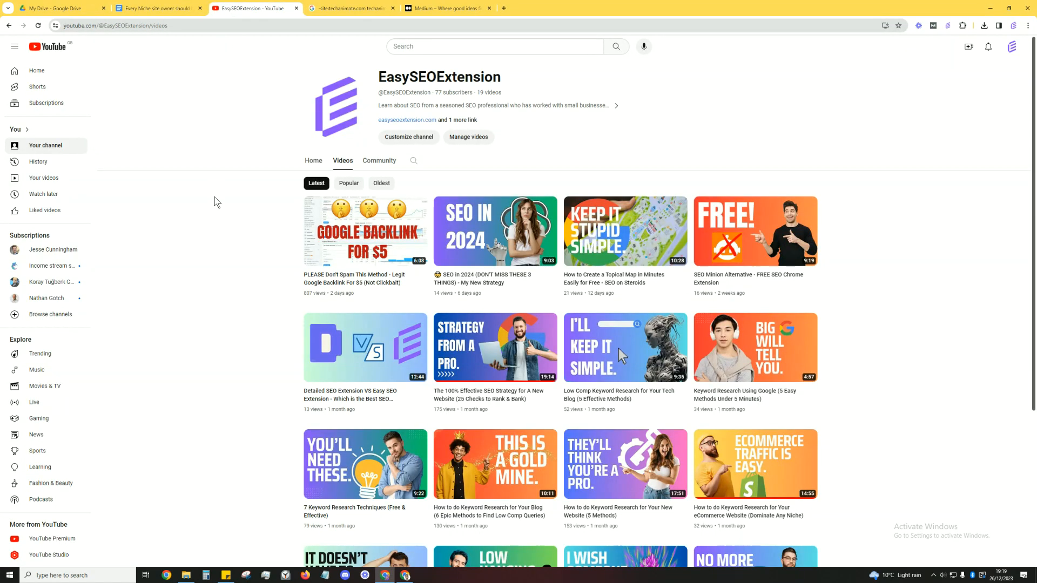